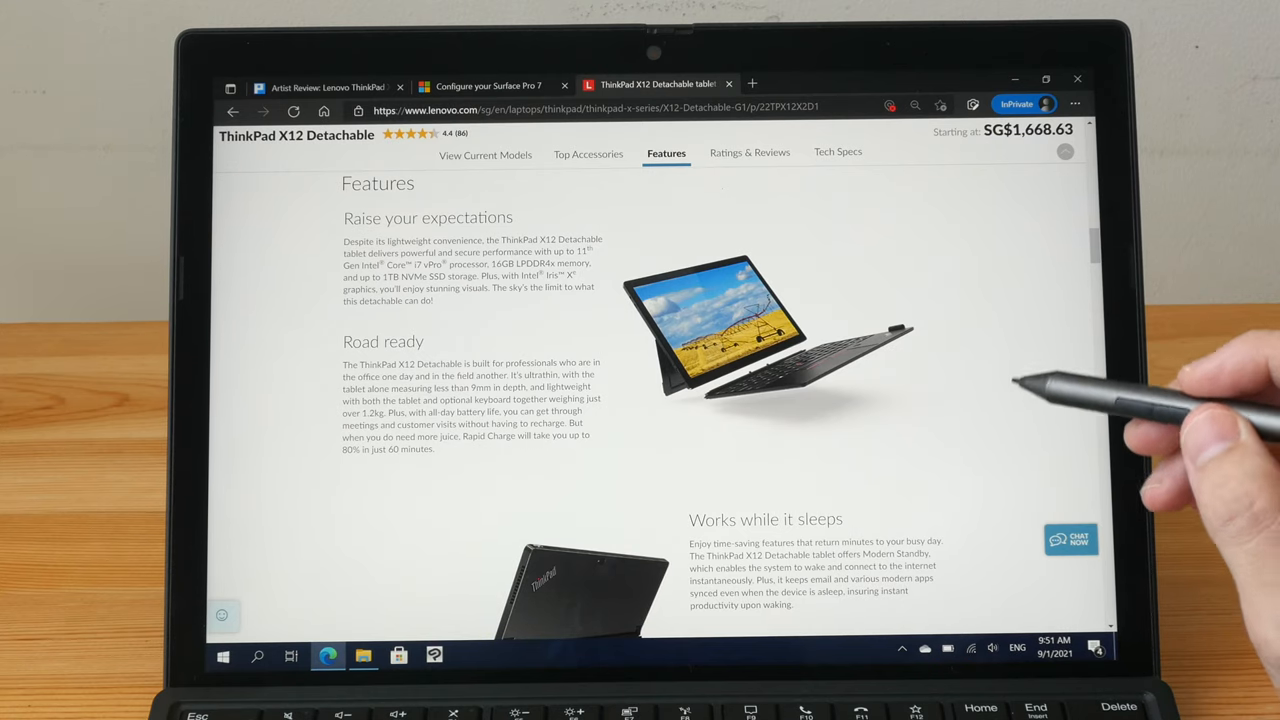
# Scroll the X12 Detachable features down to the ThinkPad secure and ThinkPad durability sections
pyautogui.scroll(-3)
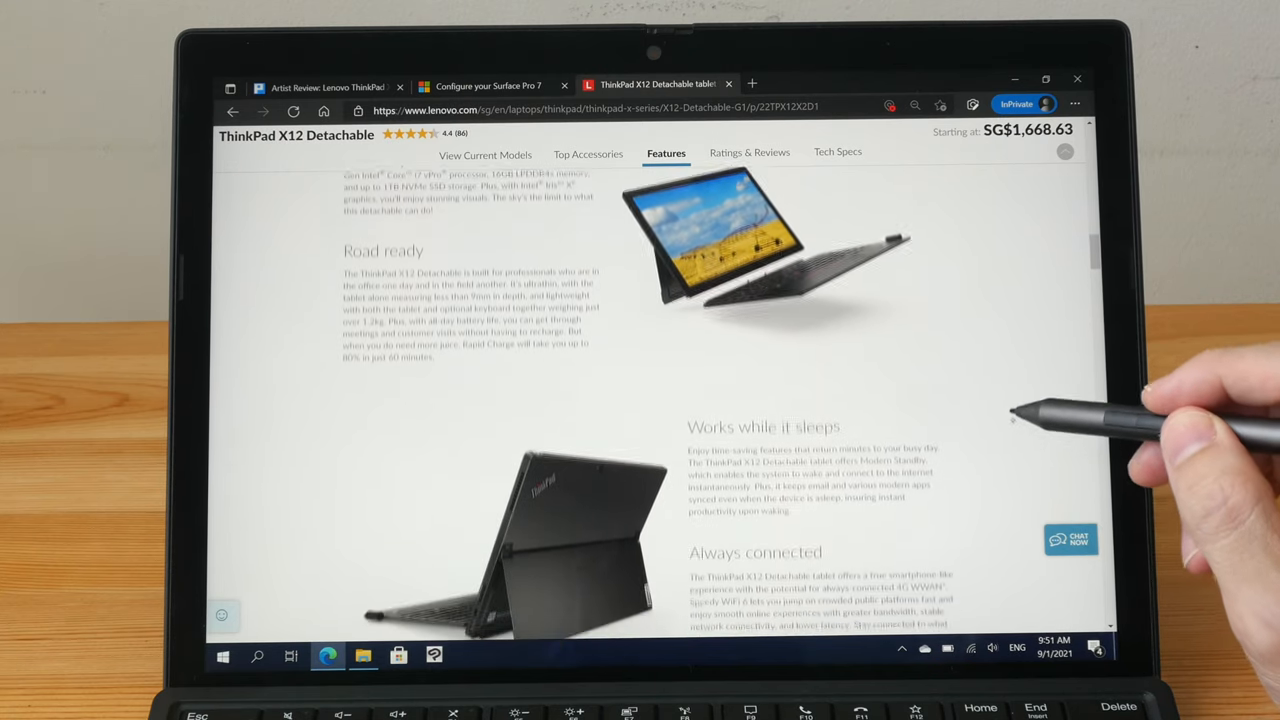
pyautogui.scroll(-3)
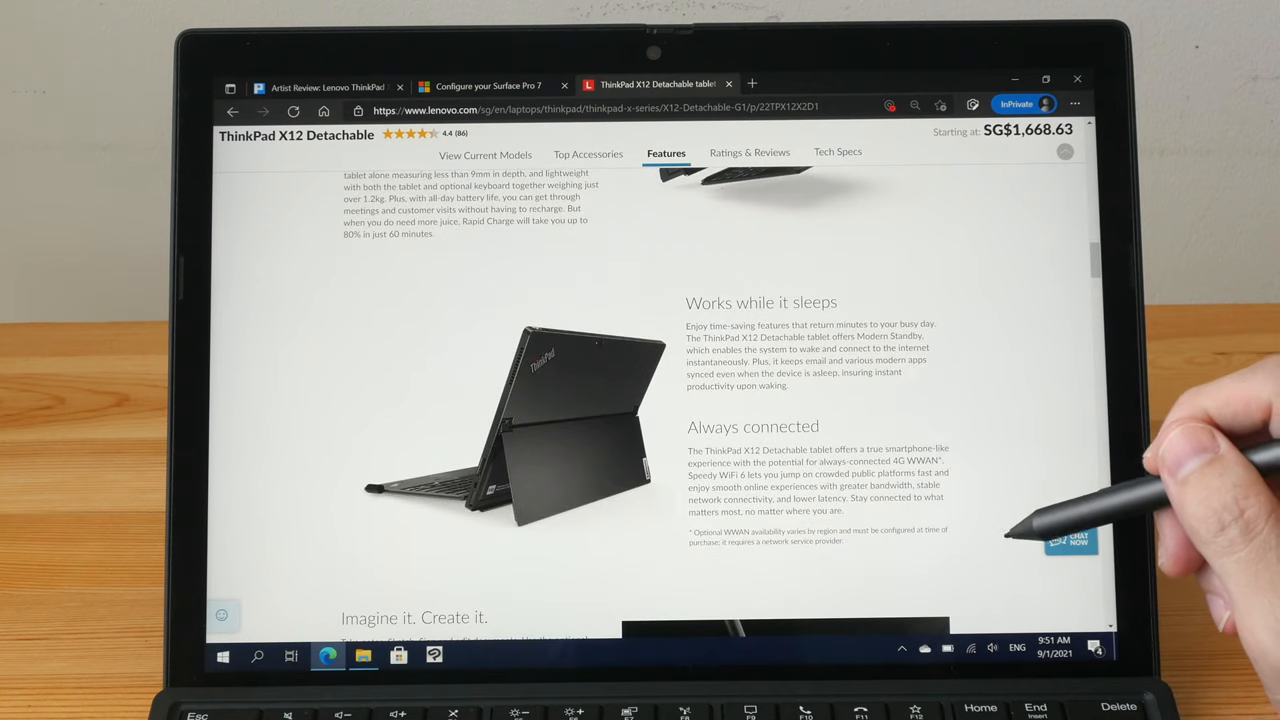
pyautogui.scroll(-3)
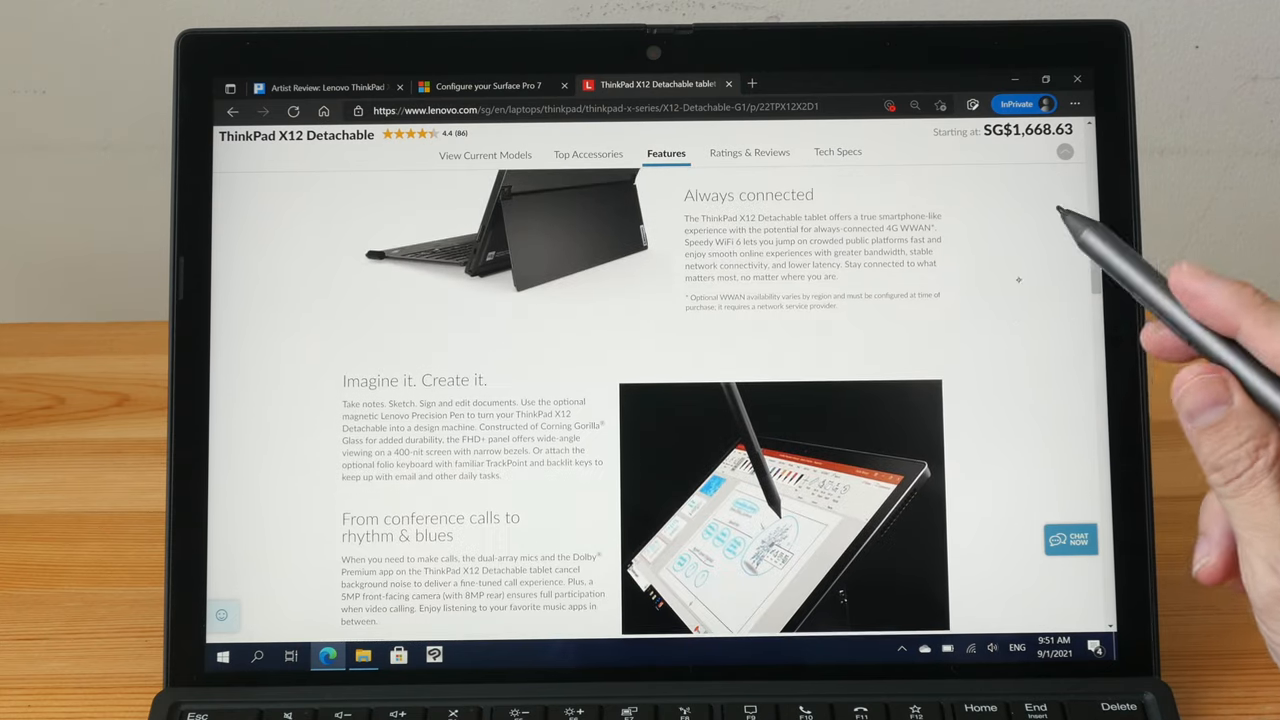
pyautogui.scroll(-3)
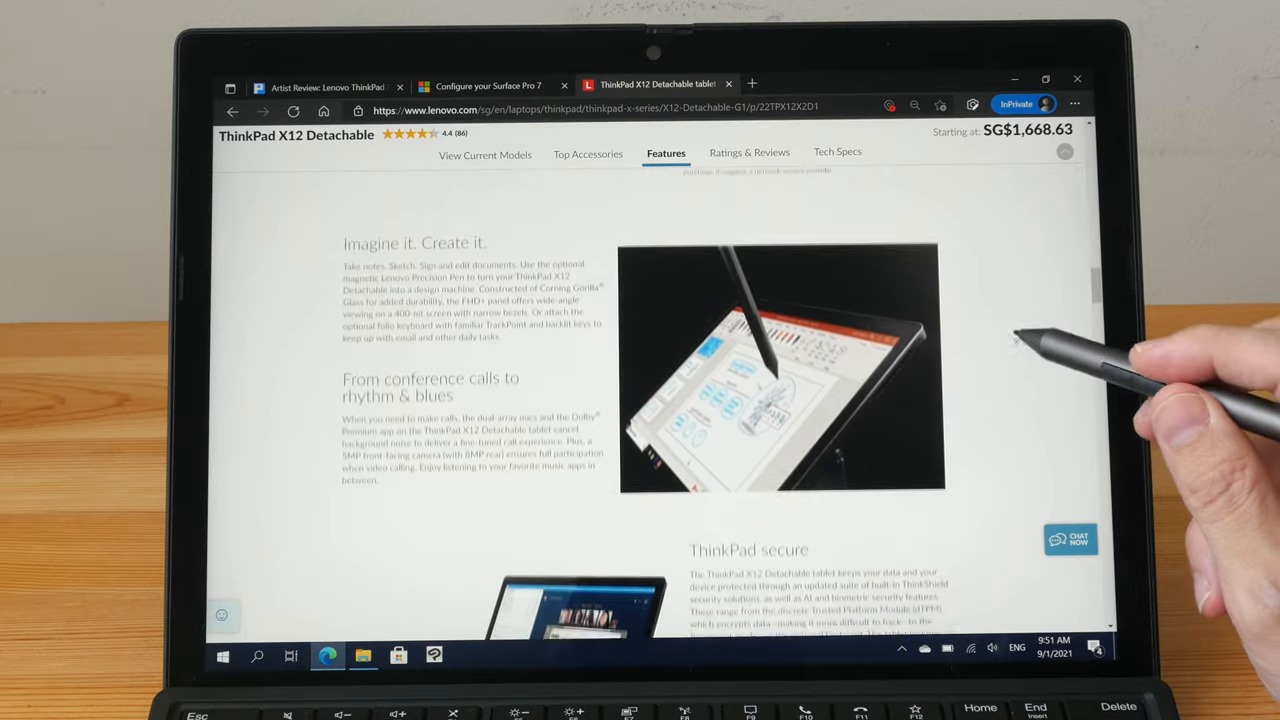
pyautogui.scroll(-3)
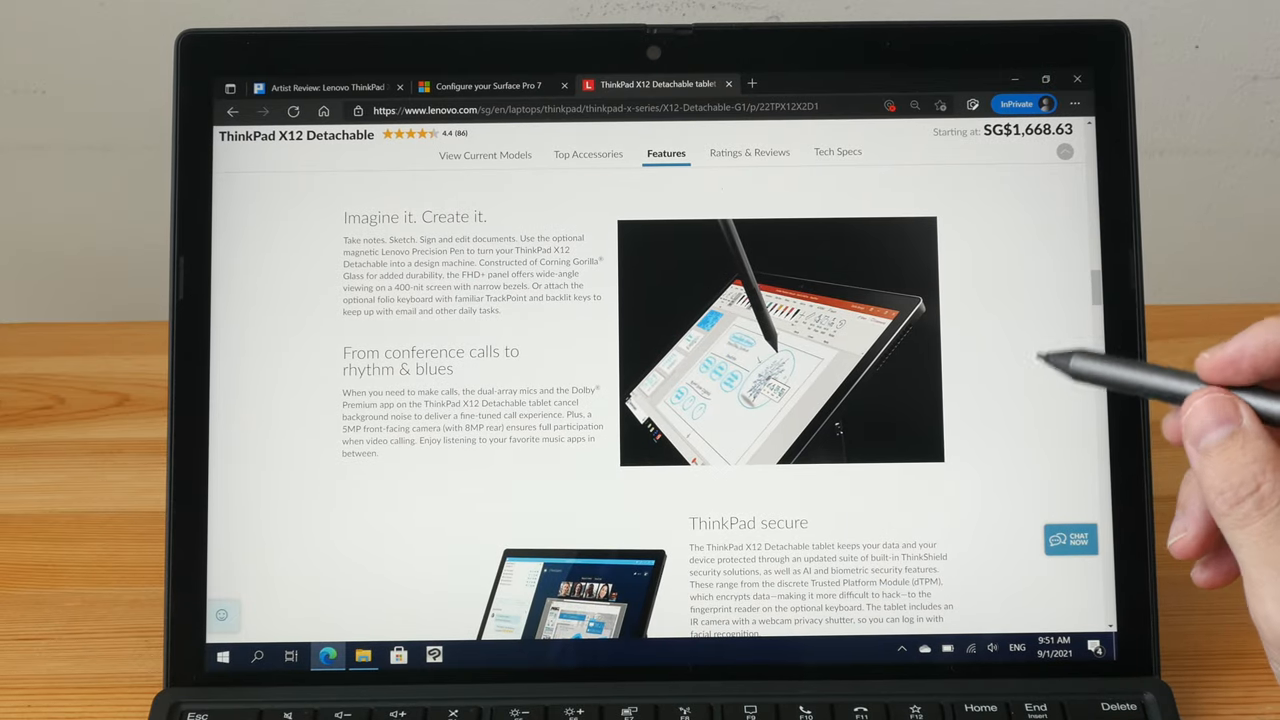
pyautogui.scroll(-3)
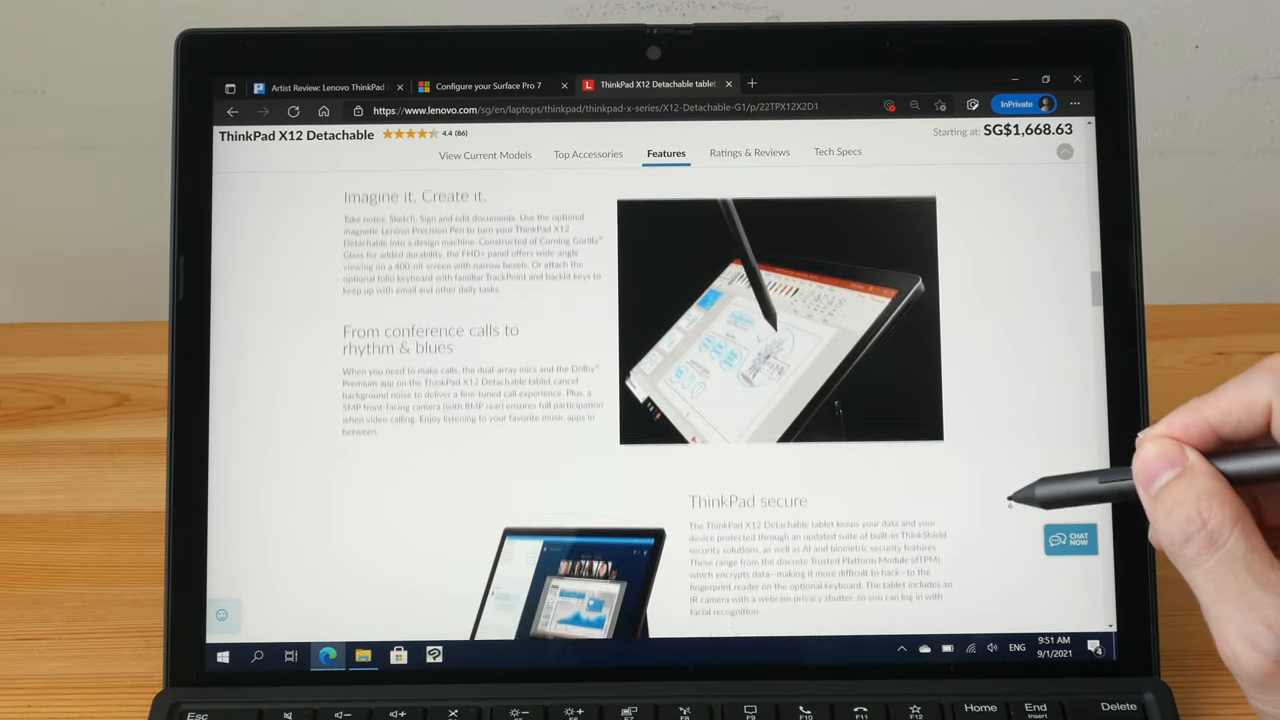
pyautogui.scroll(-3)
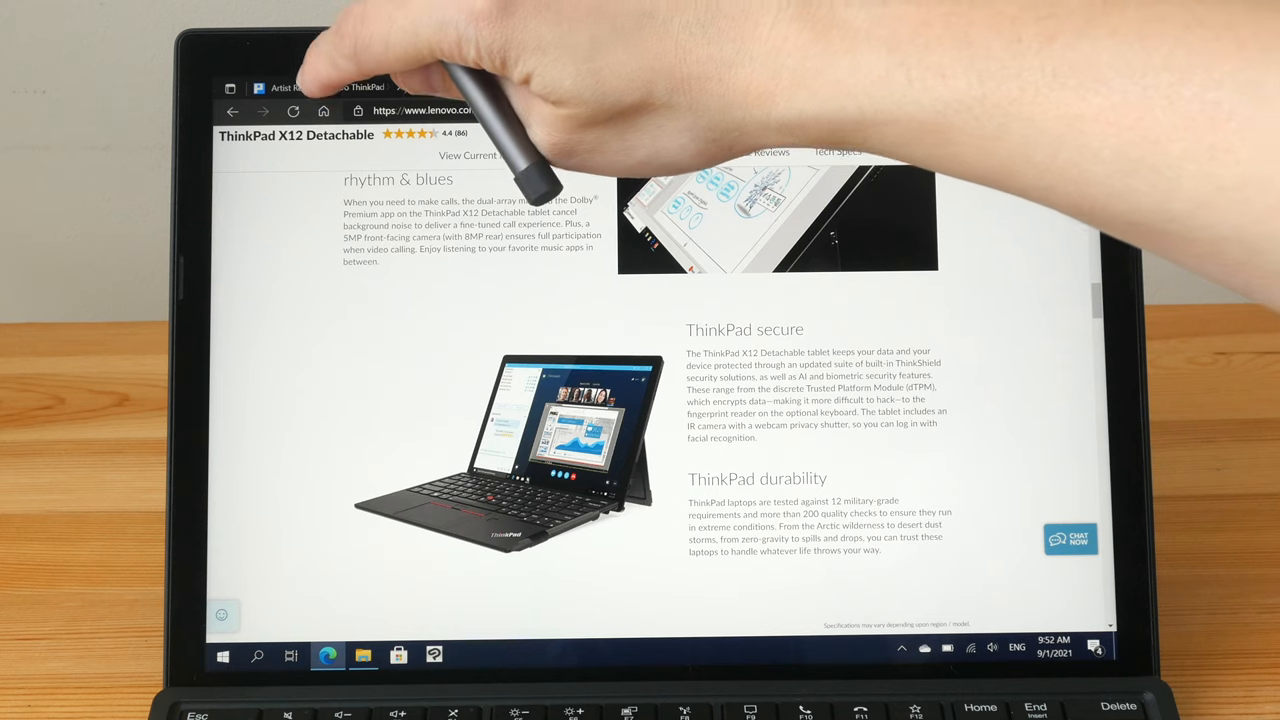
# Open the 'Artist Review: Lenovo ThinkPad' article and scroll down to Things included
pyautogui.click(325, 87)
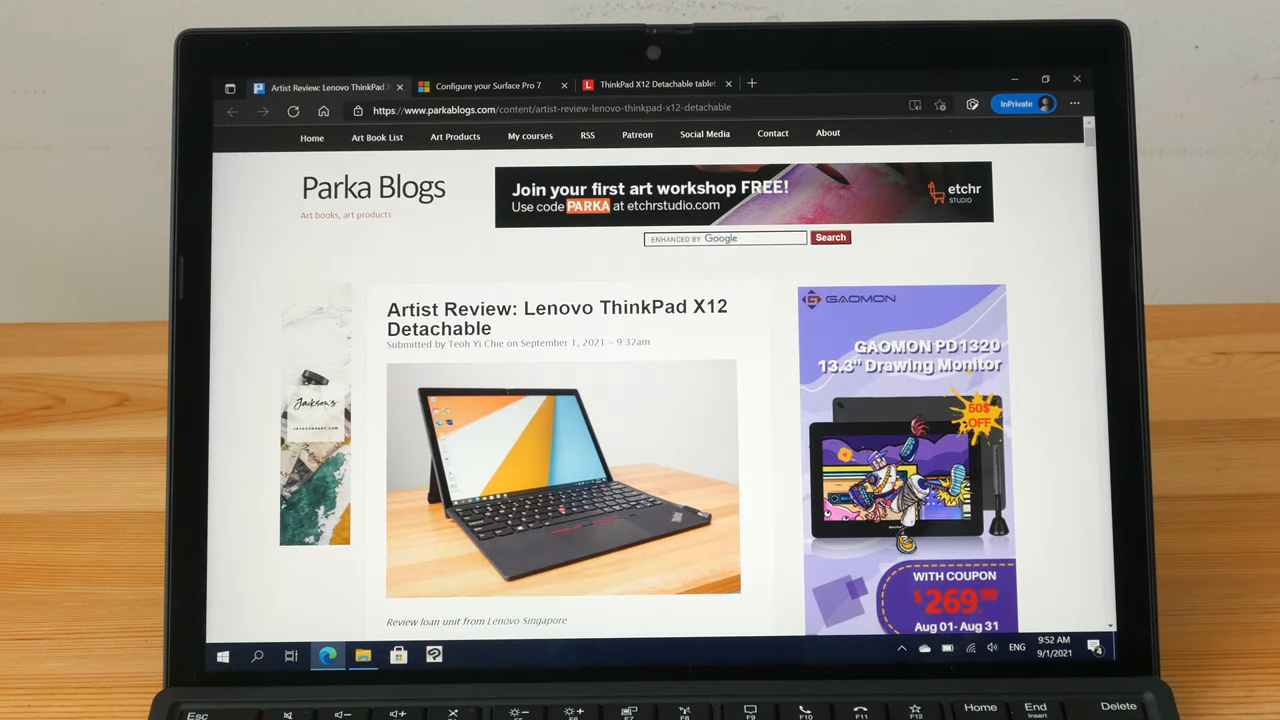
pyautogui.scroll(-3)
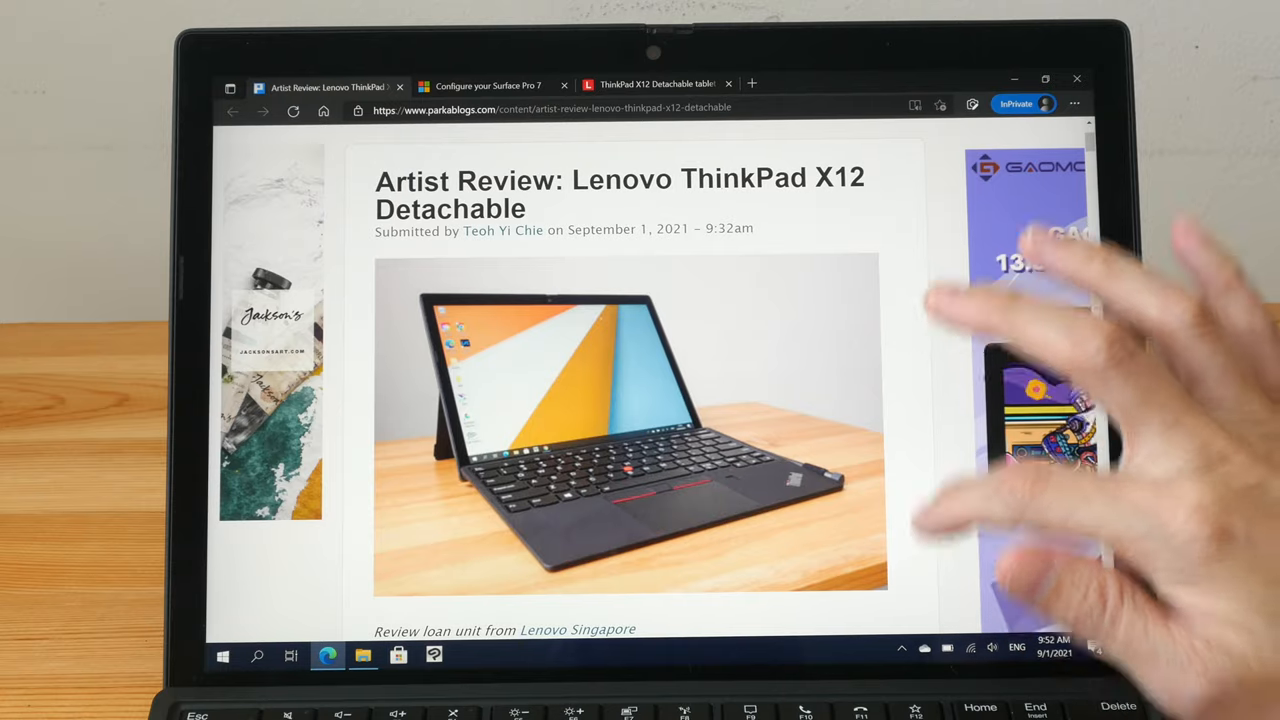
pyautogui.scroll(-3)
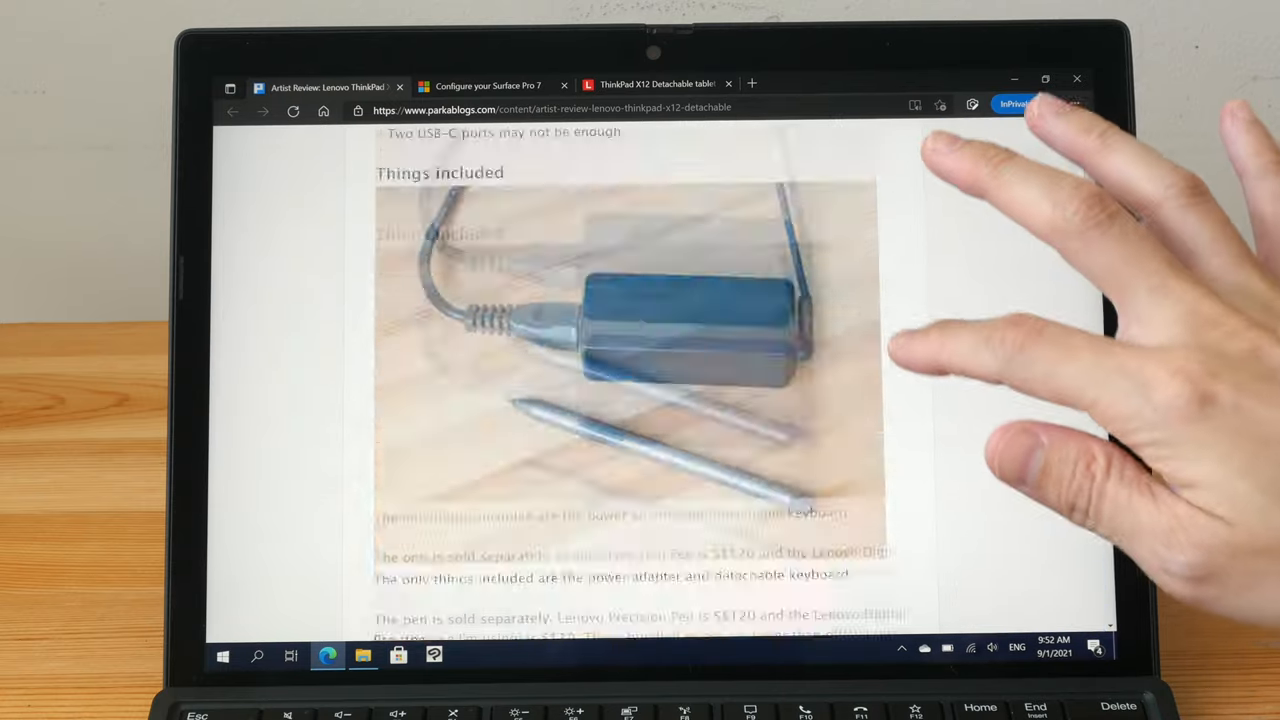
pyautogui.scroll(-3)
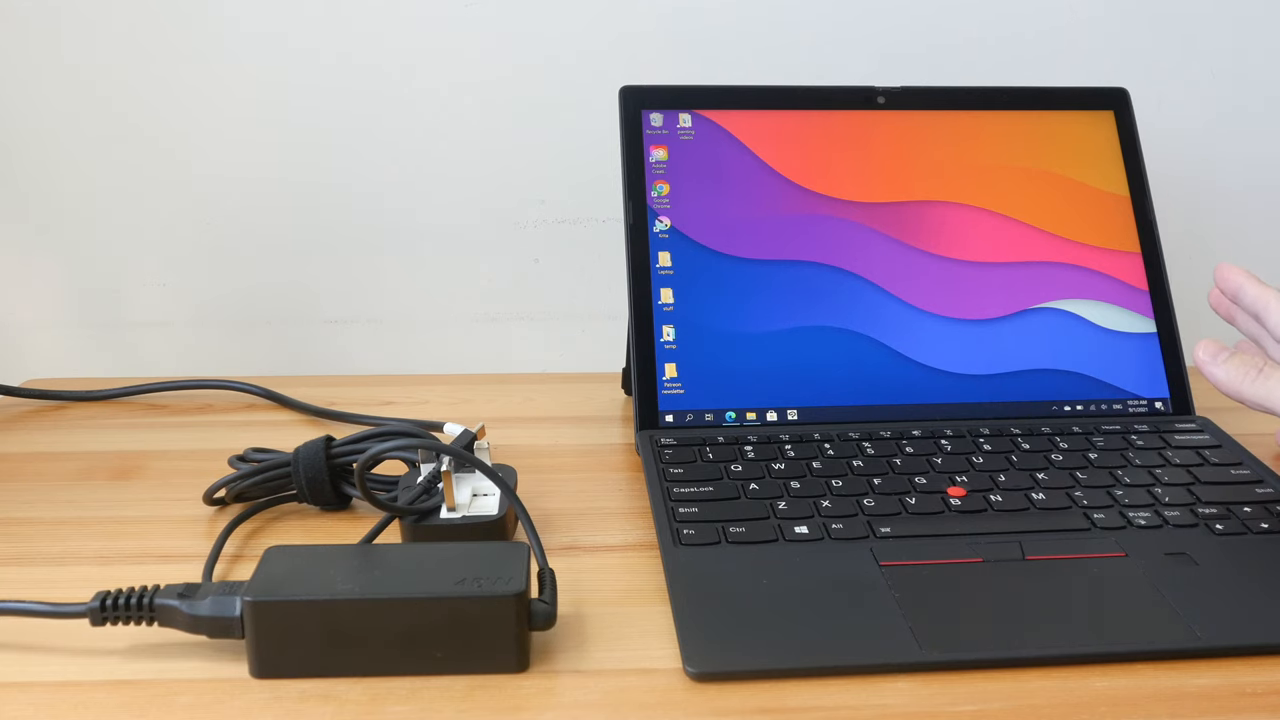
pyautogui.moveTo(1240, 320)
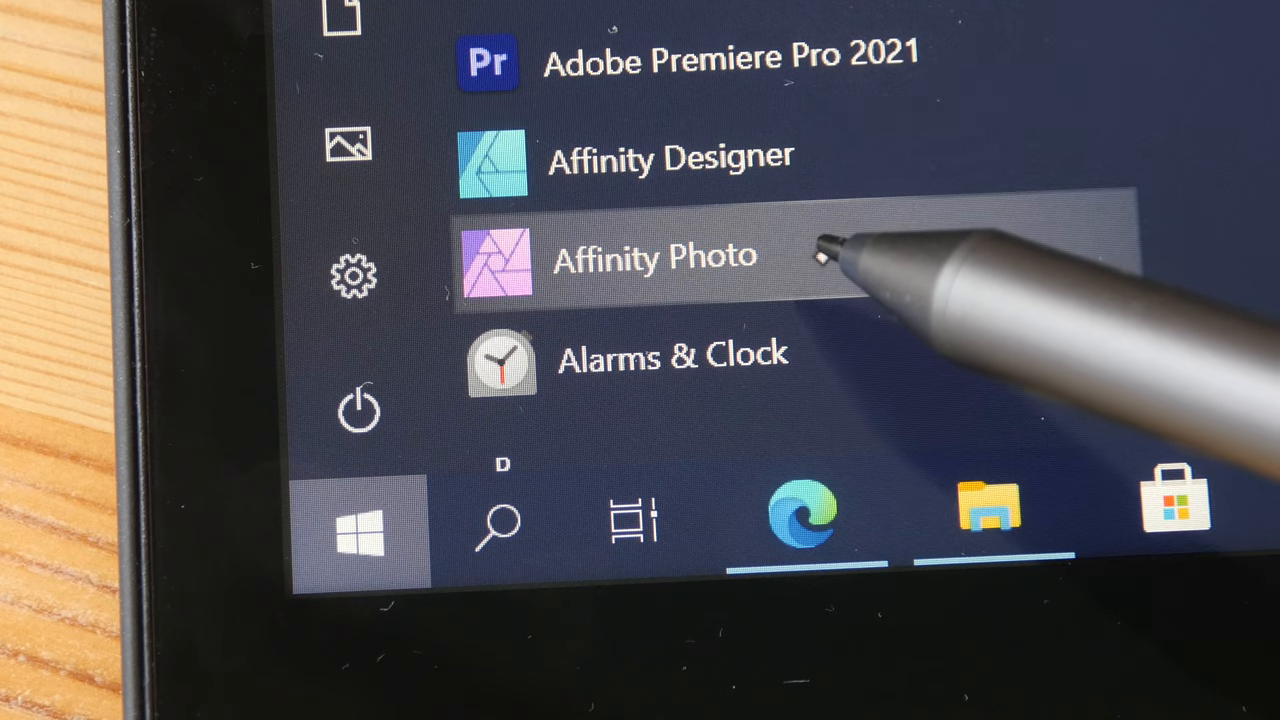
pyautogui.moveTo(670, 160)
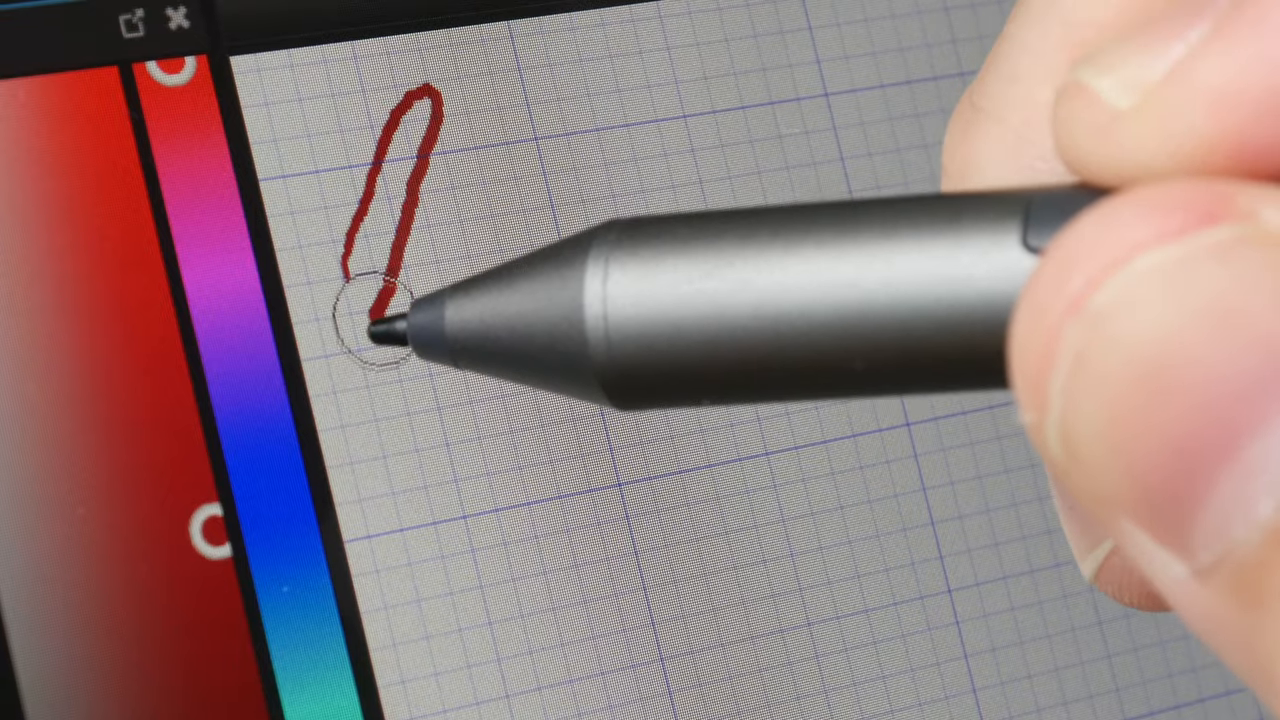
# Draw tall red loops in a continuous zigzag running left to right across the grid
pyautogui.moveTo(380, 310); pyautogui.dragTo(520, 100)
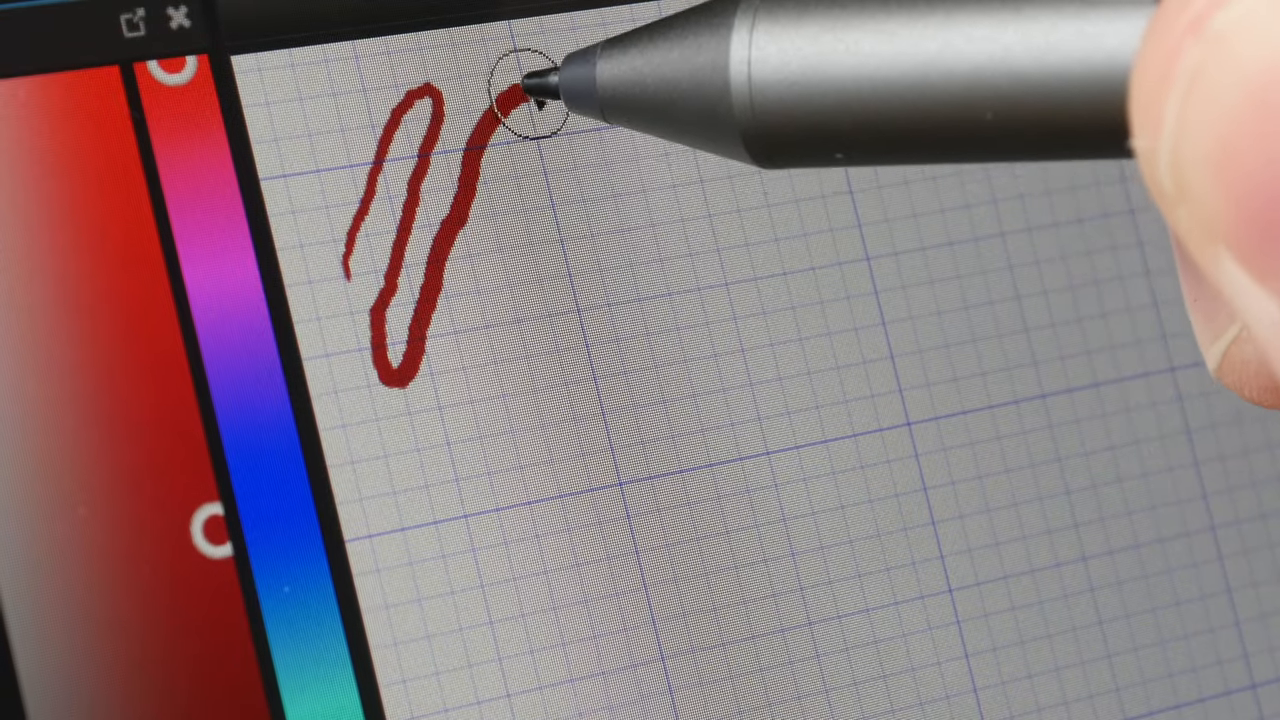
pyautogui.moveTo(520, 90); pyautogui.dragTo(420, 490)
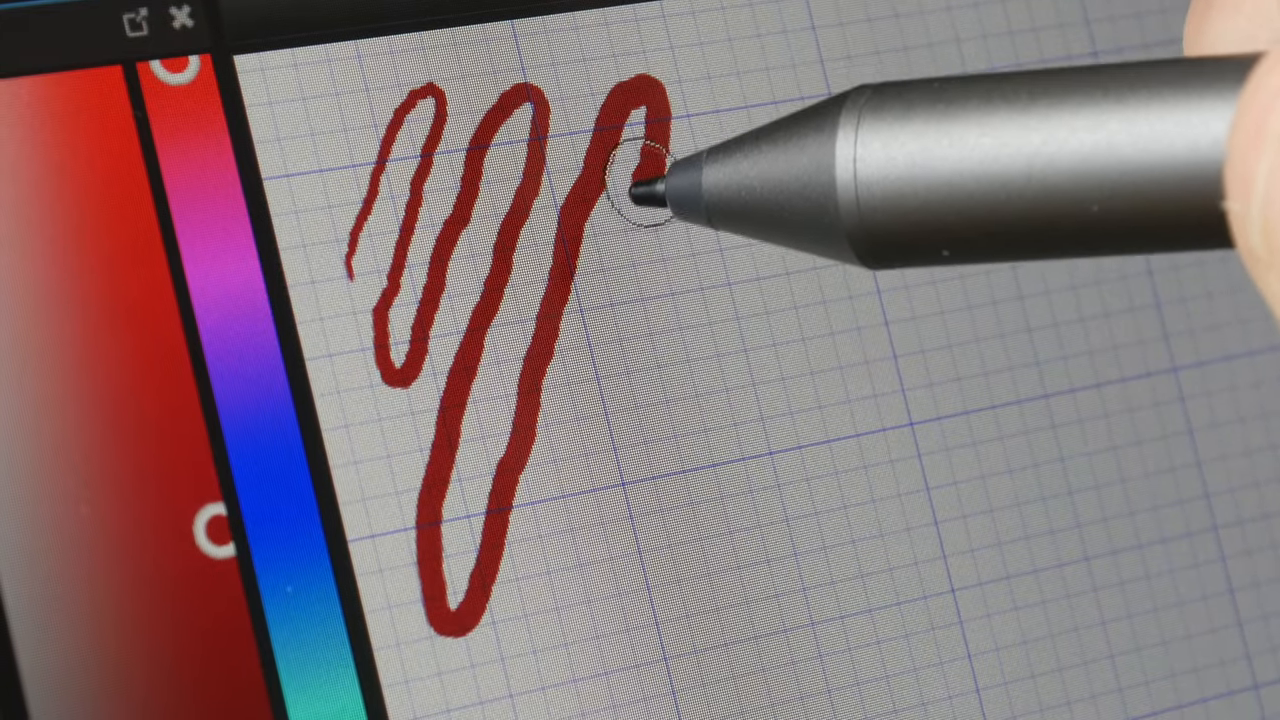
pyautogui.moveTo(635, 180); pyautogui.dragTo(565, 580)
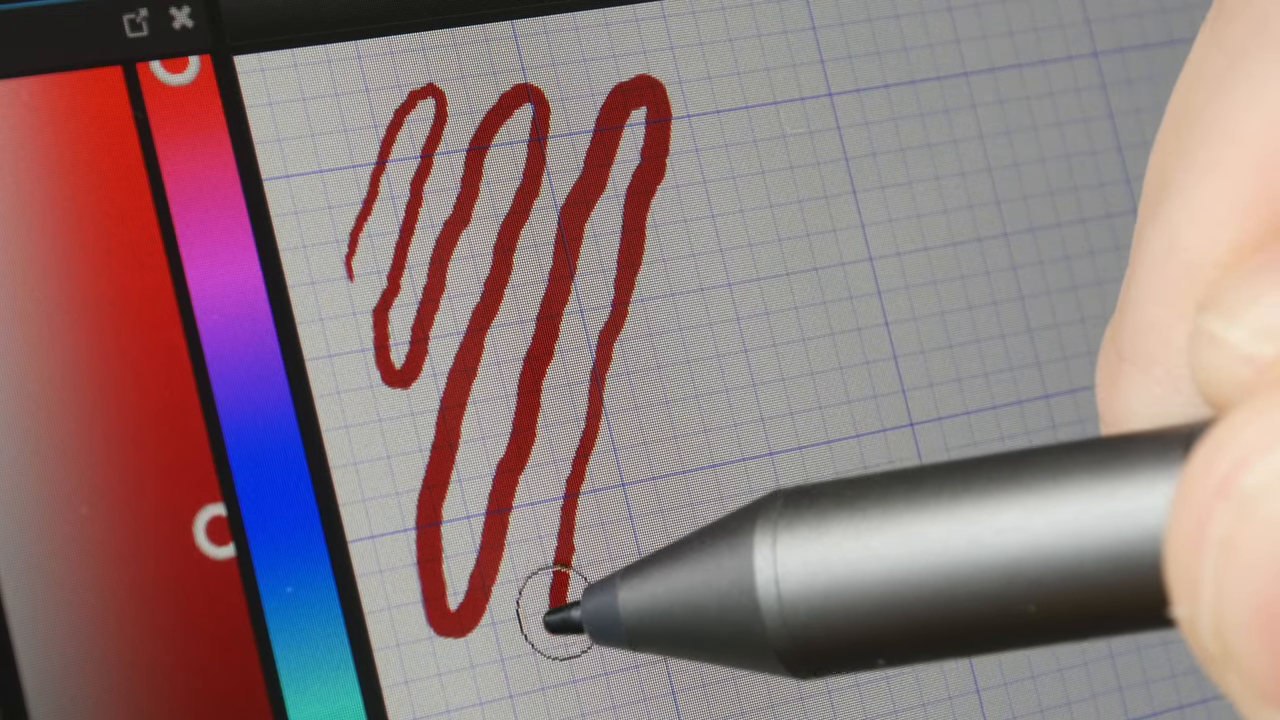
pyautogui.moveTo(575, 610); pyautogui.dragTo(680, 255)
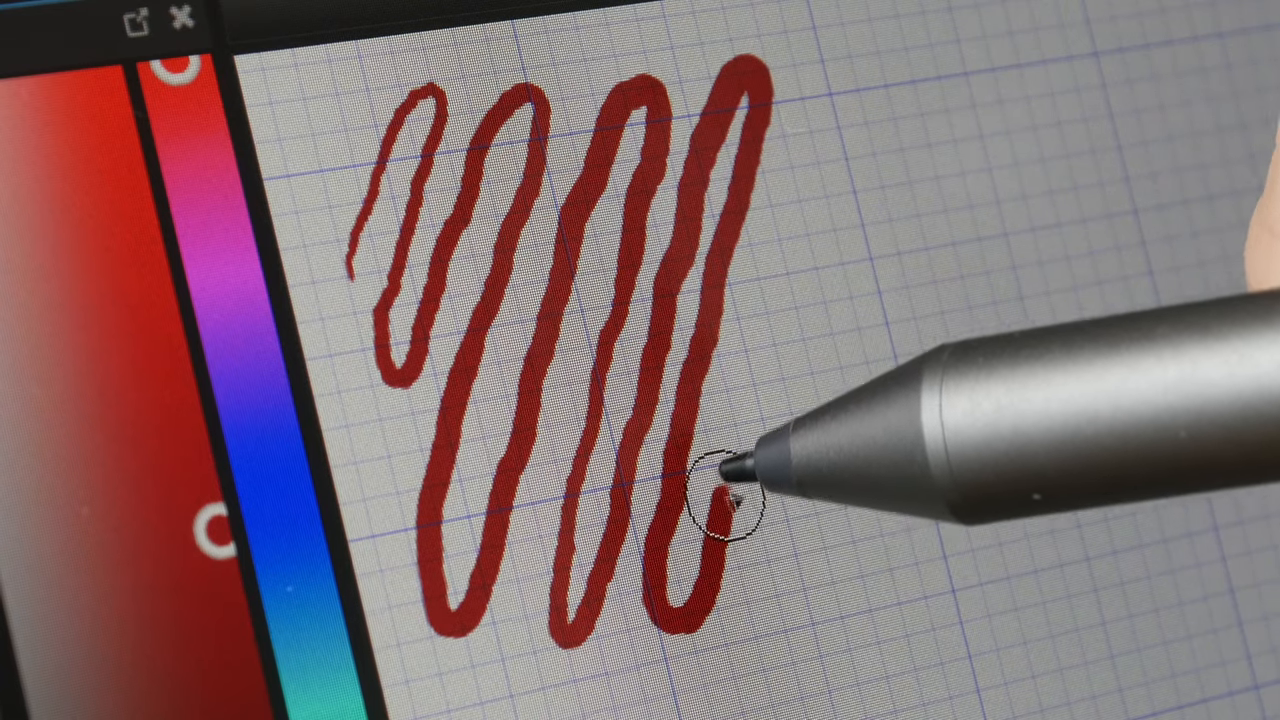
pyautogui.moveTo(730, 490); pyautogui.dragTo(830, 180)
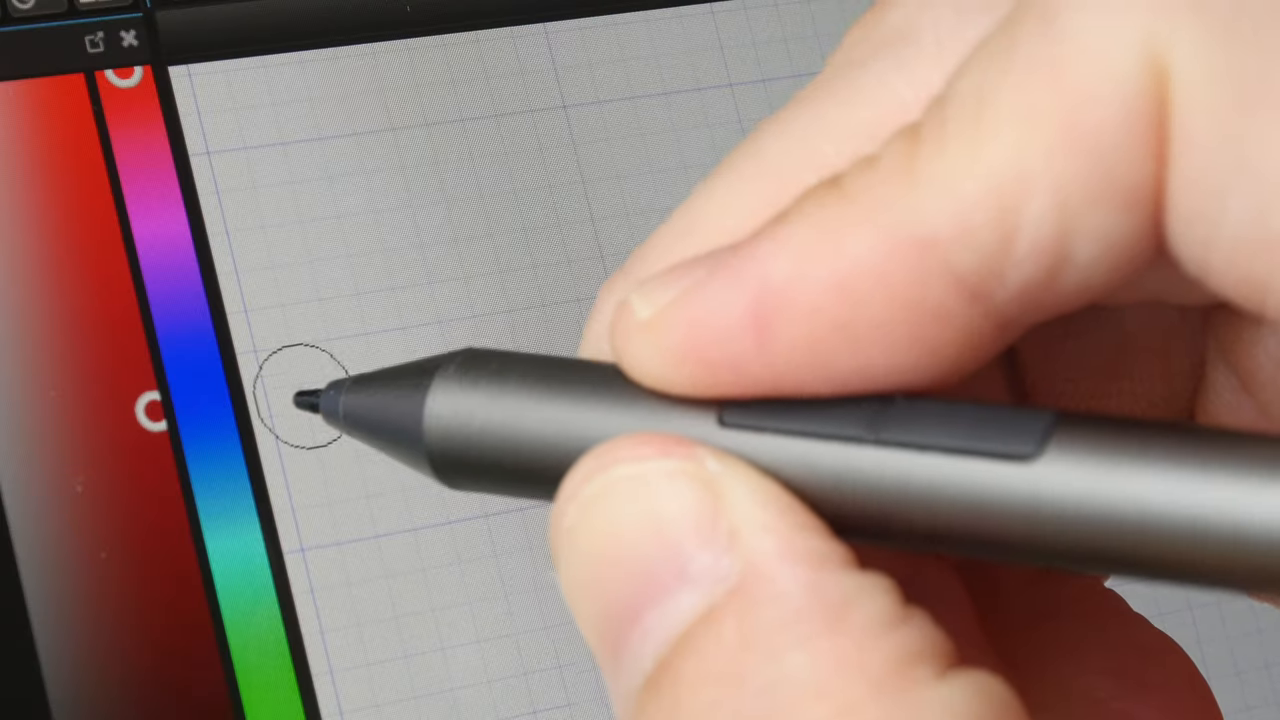
# Draw five parallel diagonal red strokes with varying pen pressure across the grid
pyautogui.moveTo(310, 400); pyautogui.dragTo(390, 270)
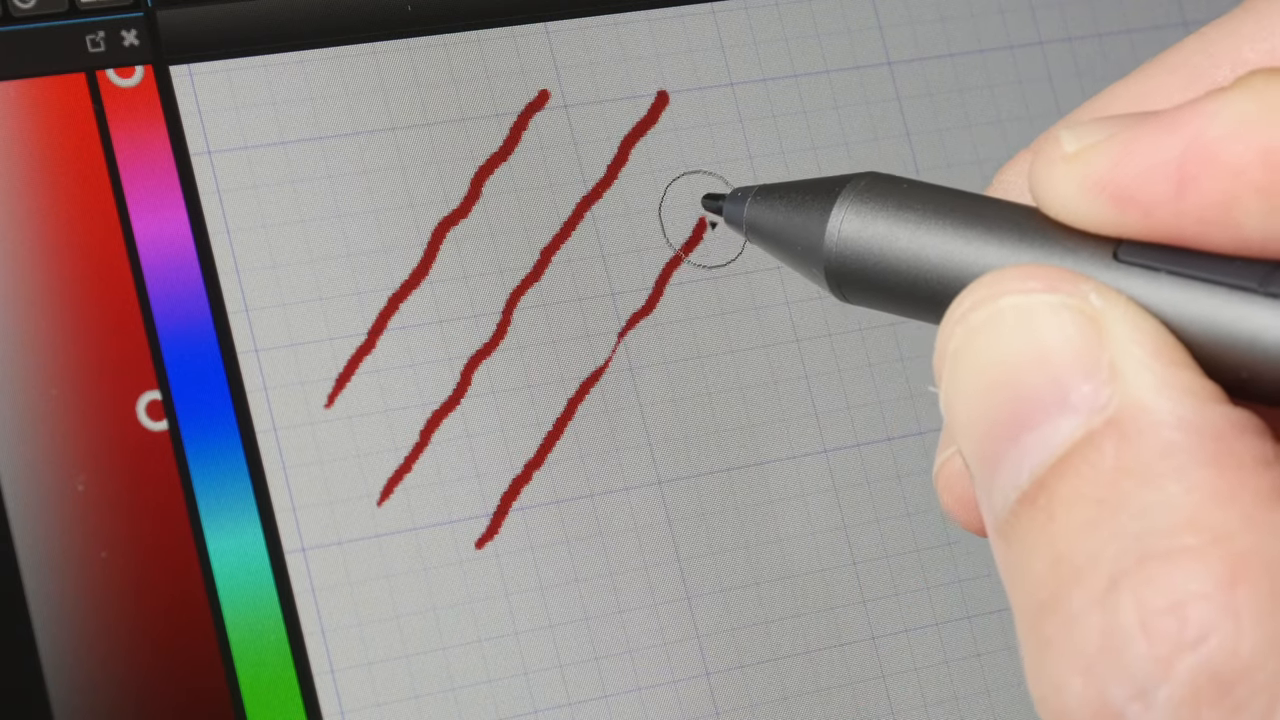
pyautogui.moveTo(710, 215); pyautogui.dragTo(575, 490)
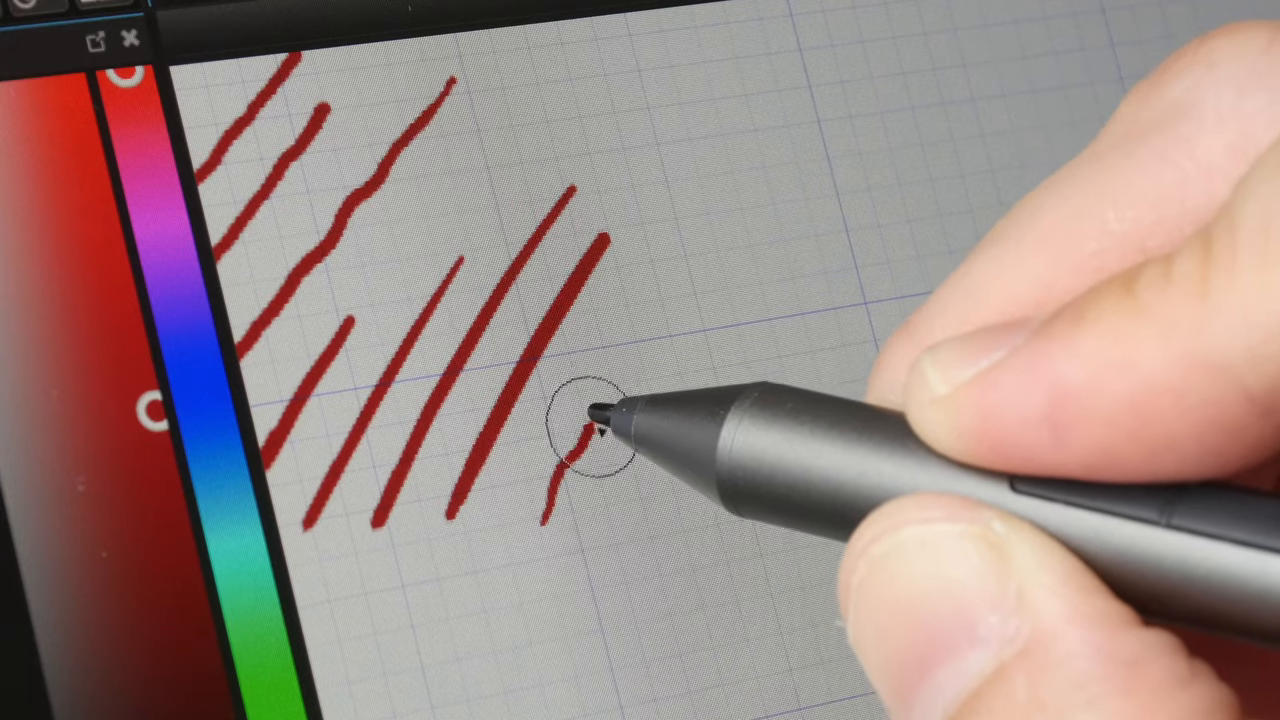
pyautogui.moveTo(585, 440); pyautogui.dragTo(700, 235)
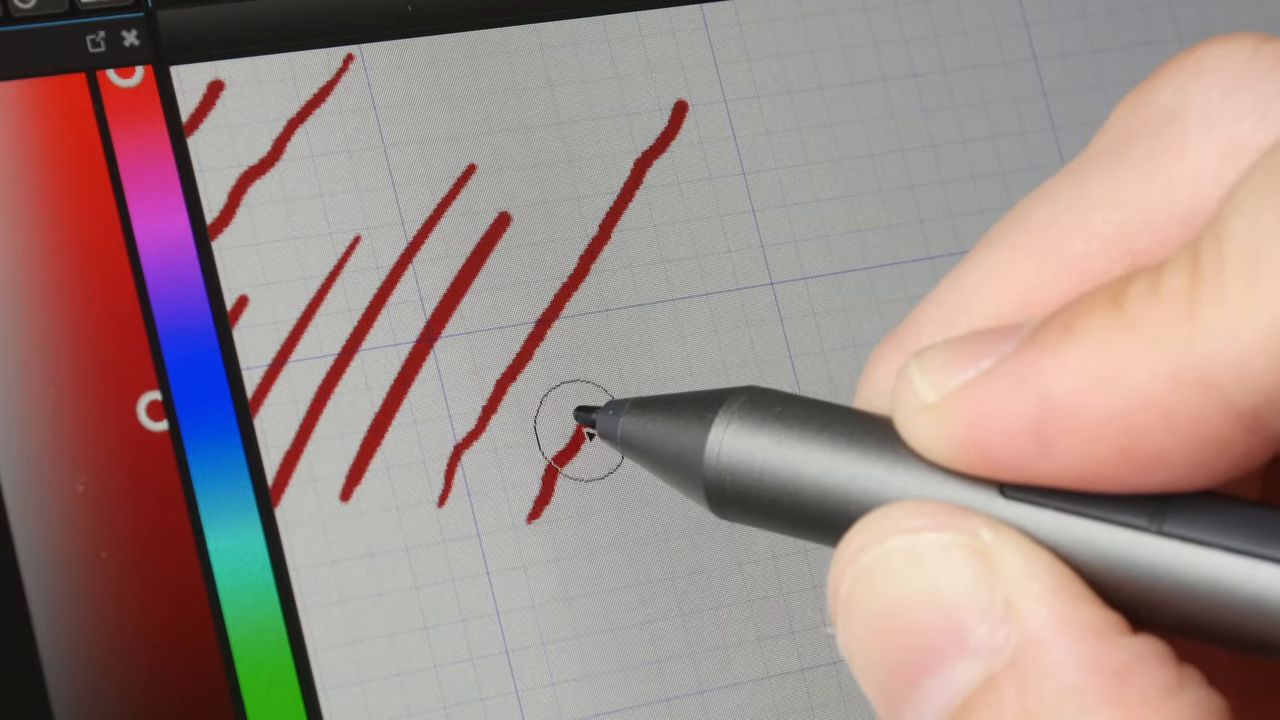
pyautogui.moveTo(580, 430); pyautogui.dragTo(720, 200)
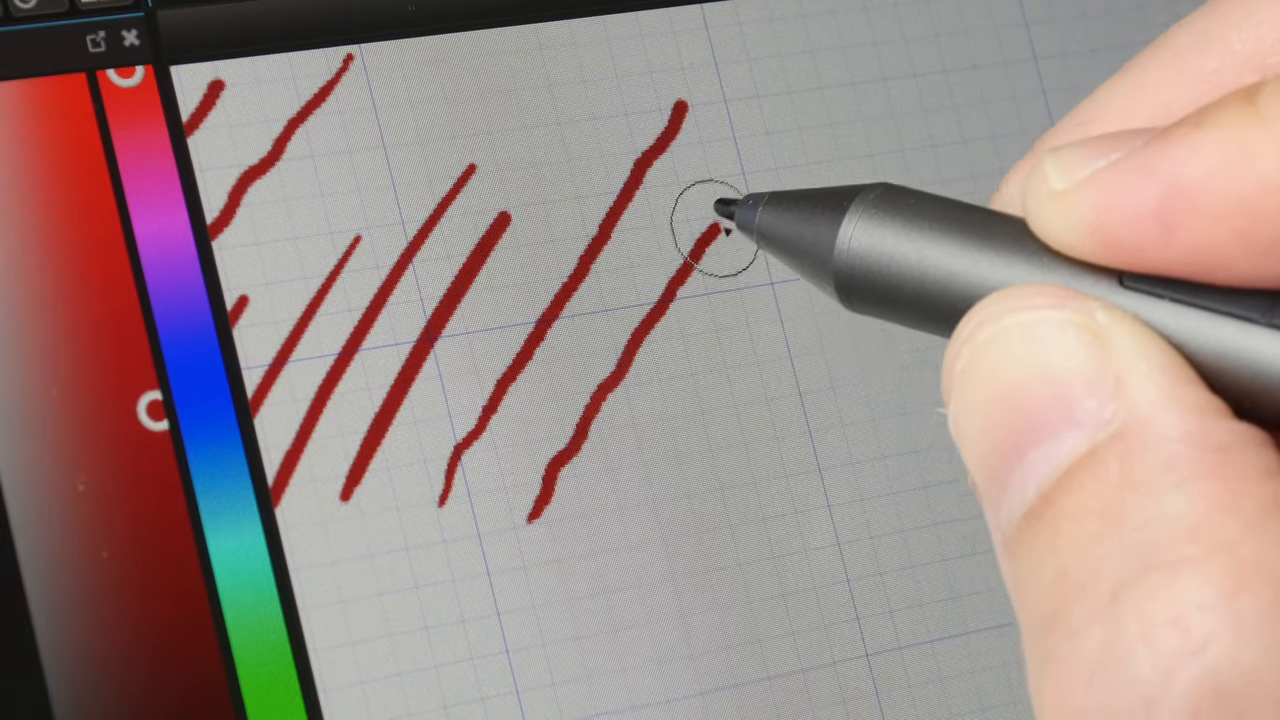
pyautogui.moveTo(720, 220); pyautogui.dragTo(650, 460)
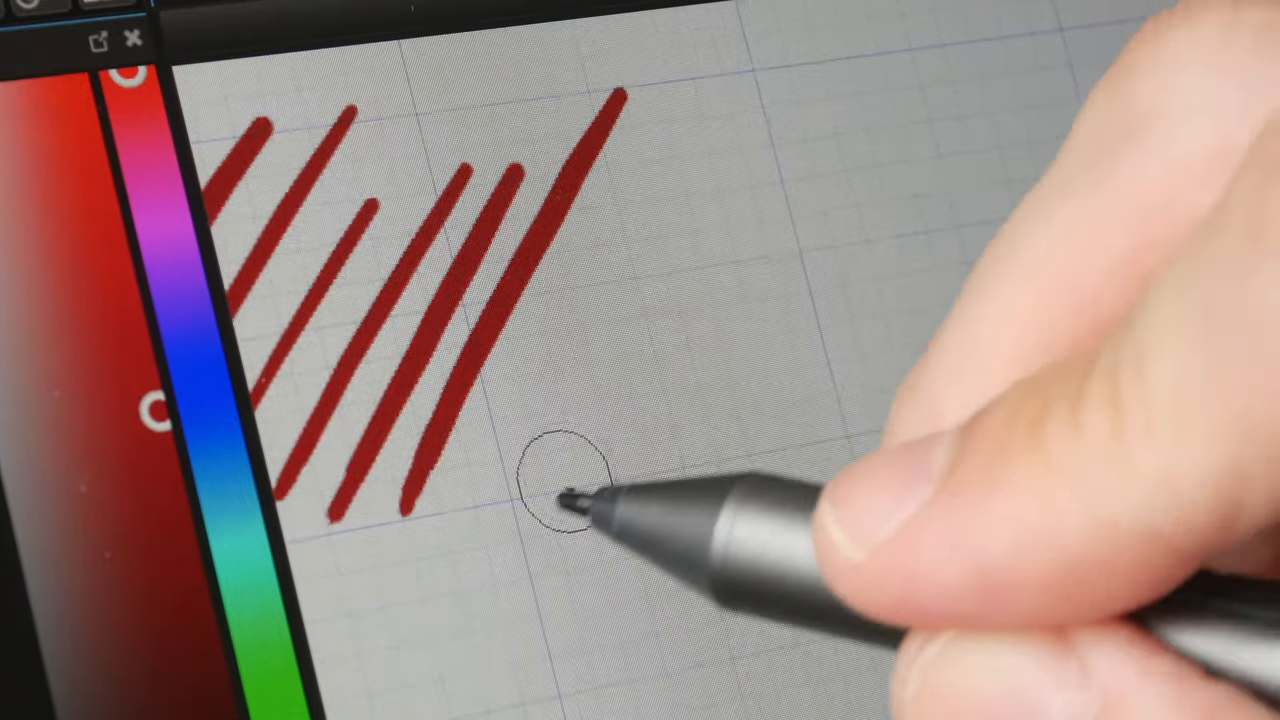
# Draw a new thin red looping stroke on the cleared grid
pyautogui.moveTo(560, 500); pyautogui.dragTo(830, 280)
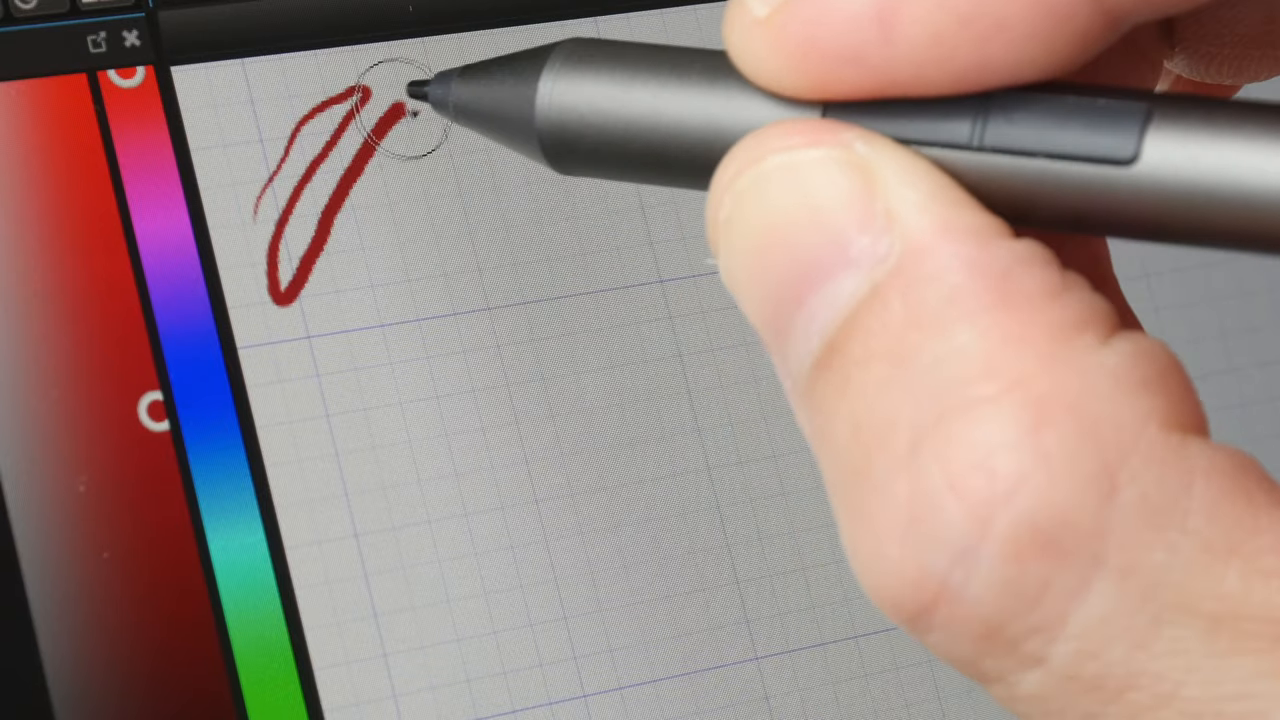
# Draw a red stroke across the top of the empty grid, looping down at the right
pyautogui.moveTo(400, 110); pyautogui.dragTo(470, 240)
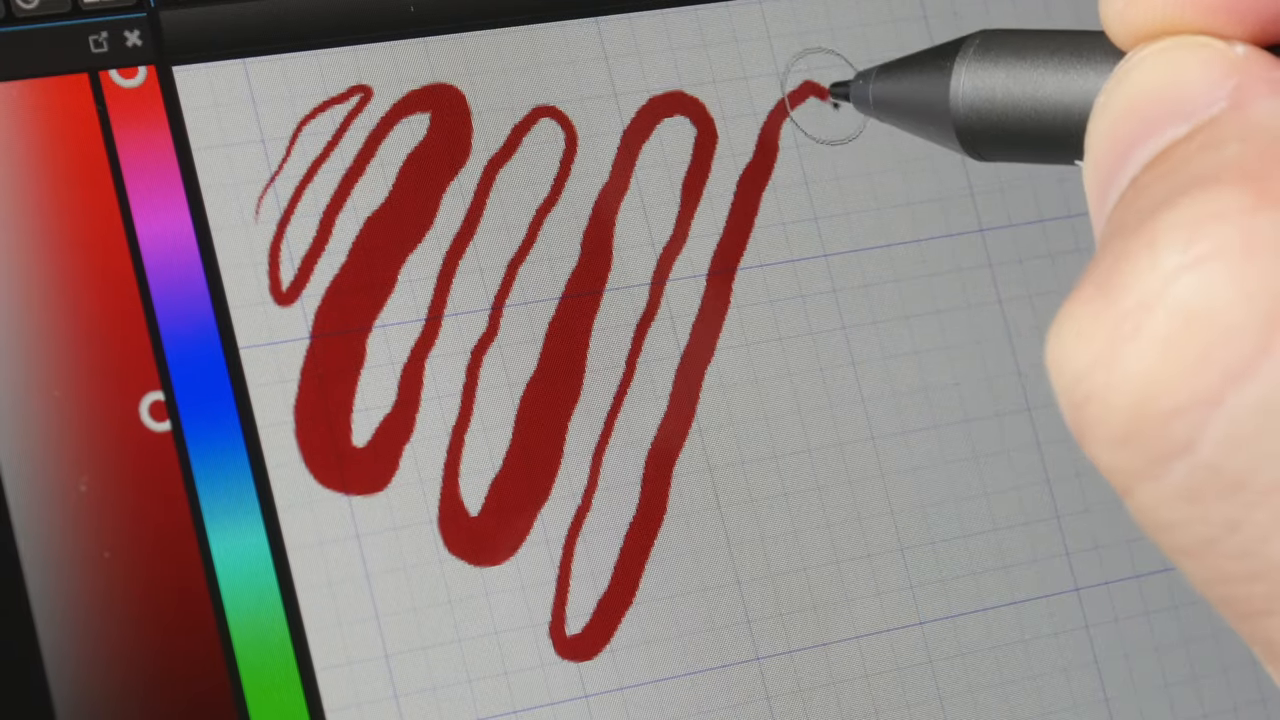
pyautogui.moveTo(810, 100); pyautogui.dragTo(790, 420)
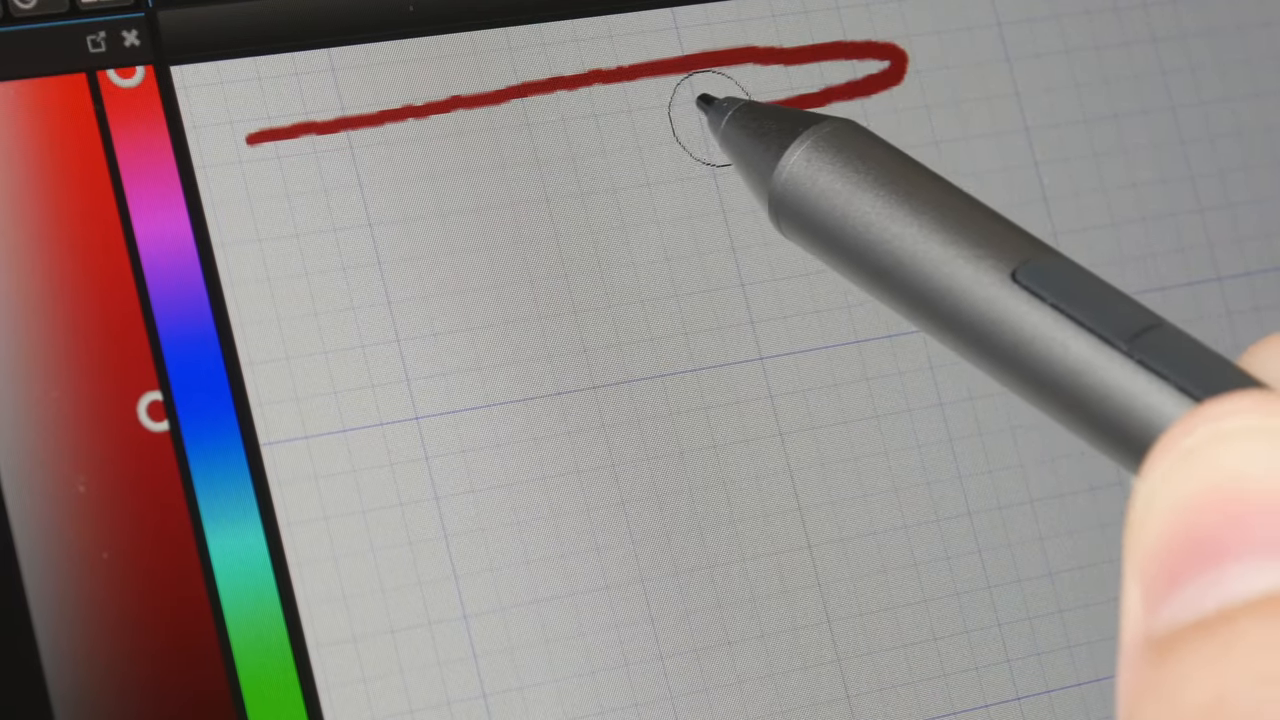
# Add five back-and-forth red passes downward, pressing harder to thicken the middle bands
pyautogui.moveTo(700, 100); pyautogui.dragTo(300, 210)
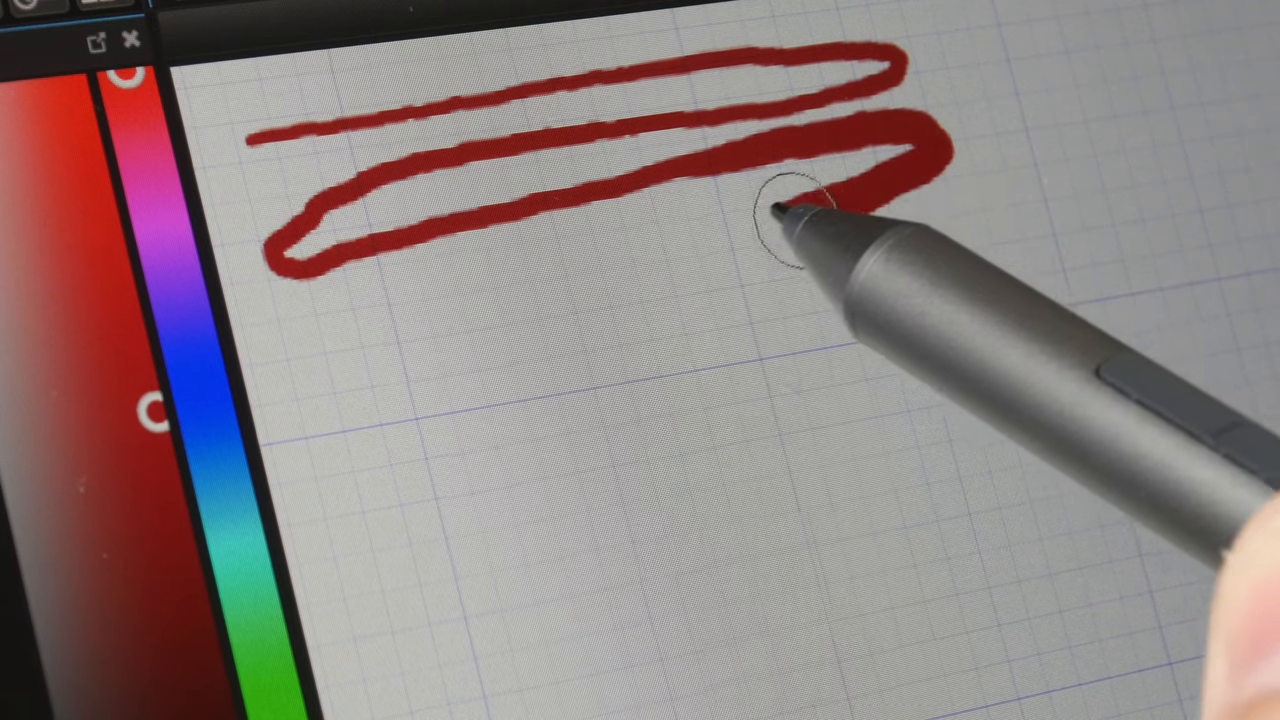
pyautogui.moveTo(785, 205); pyautogui.dragTo(320, 385)
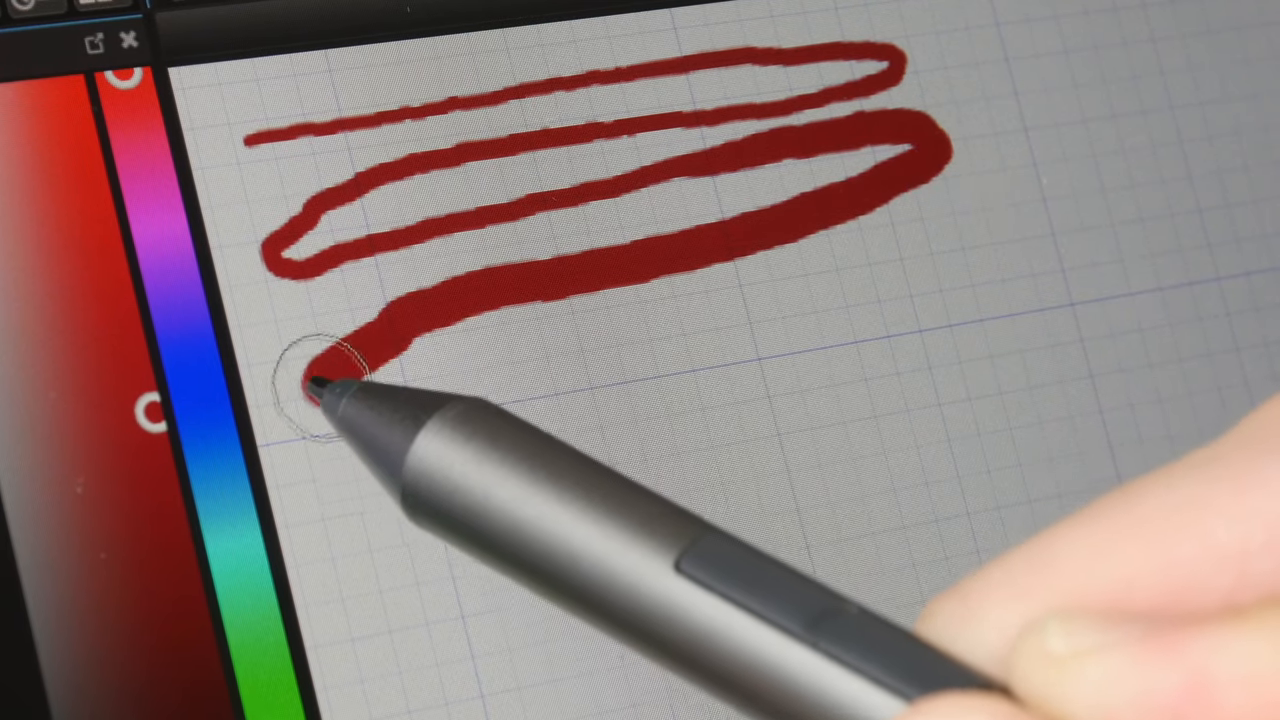
pyautogui.moveTo(330, 380); pyautogui.dragTo(780, 280)
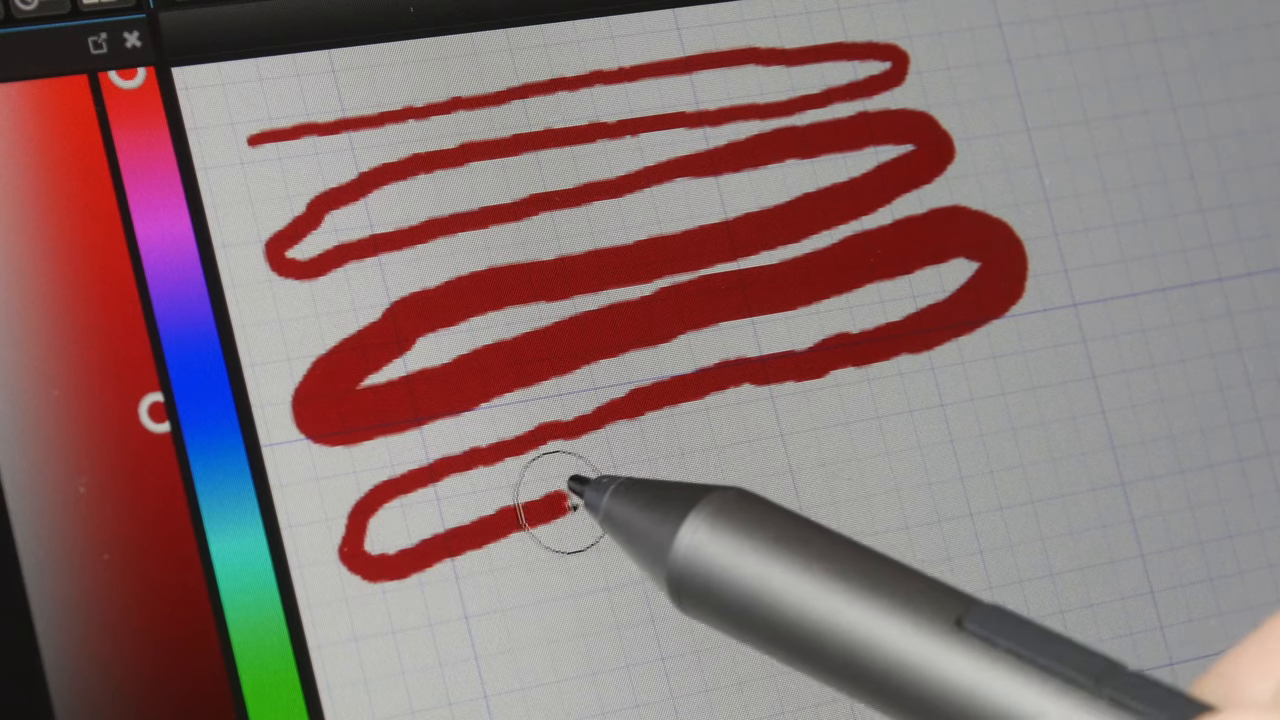
pyautogui.moveTo(560, 500); pyautogui.dragTo(1070, 350)
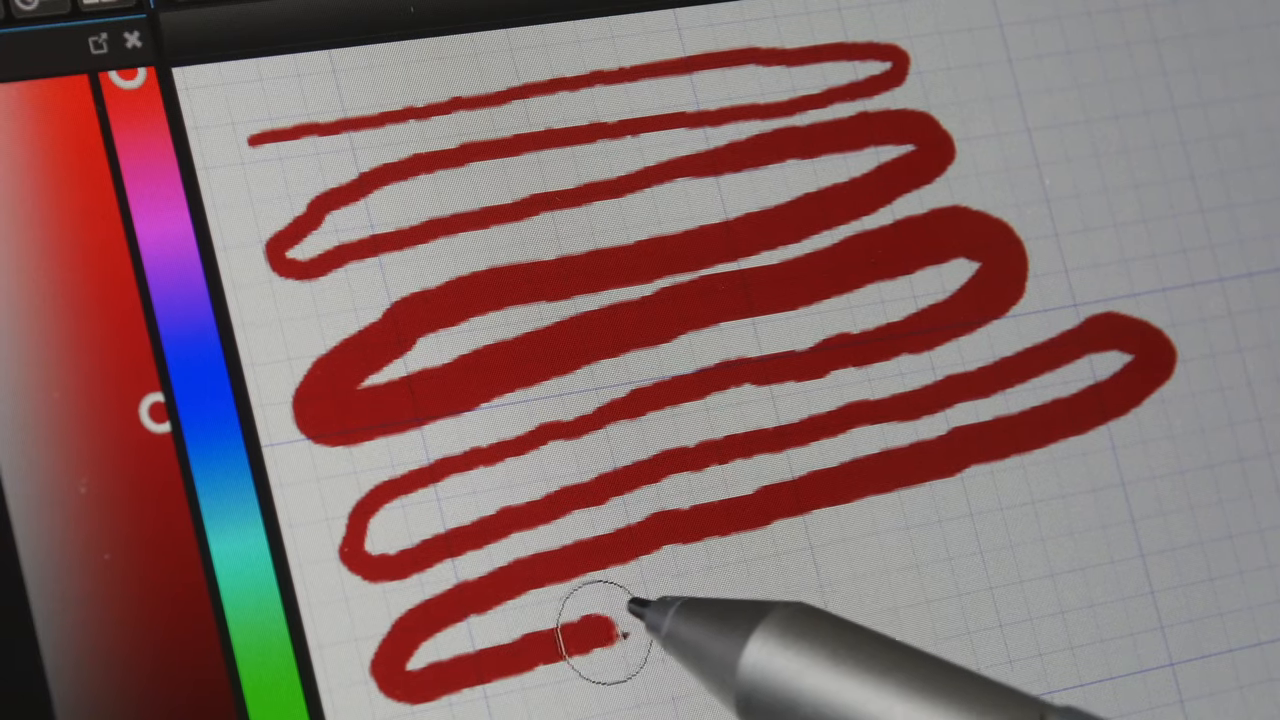
pyautogui.moveTo(600, 630); pyautogui.dragTo(1130, 465)
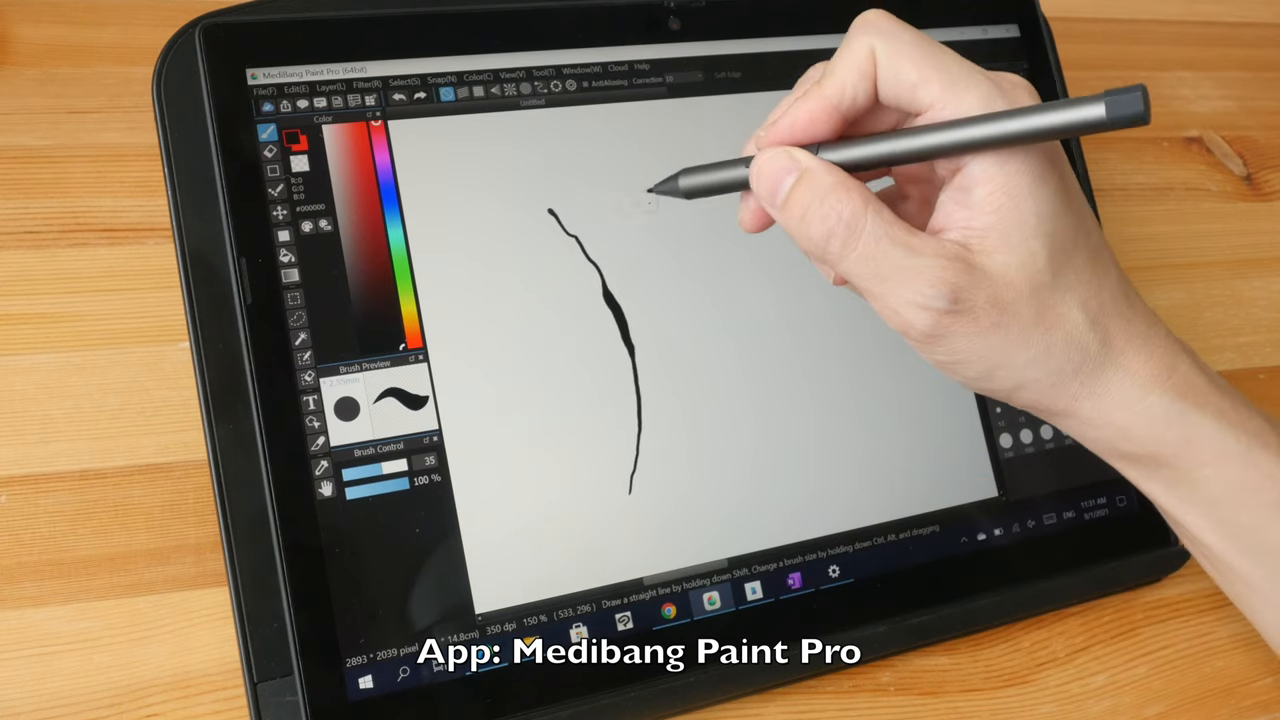
# Draw a black V-shaped fork and trunk, then scribble foliage above the branches
pyautogui.moveTo(650, 195); pyautogui.dragTo(710, 290)
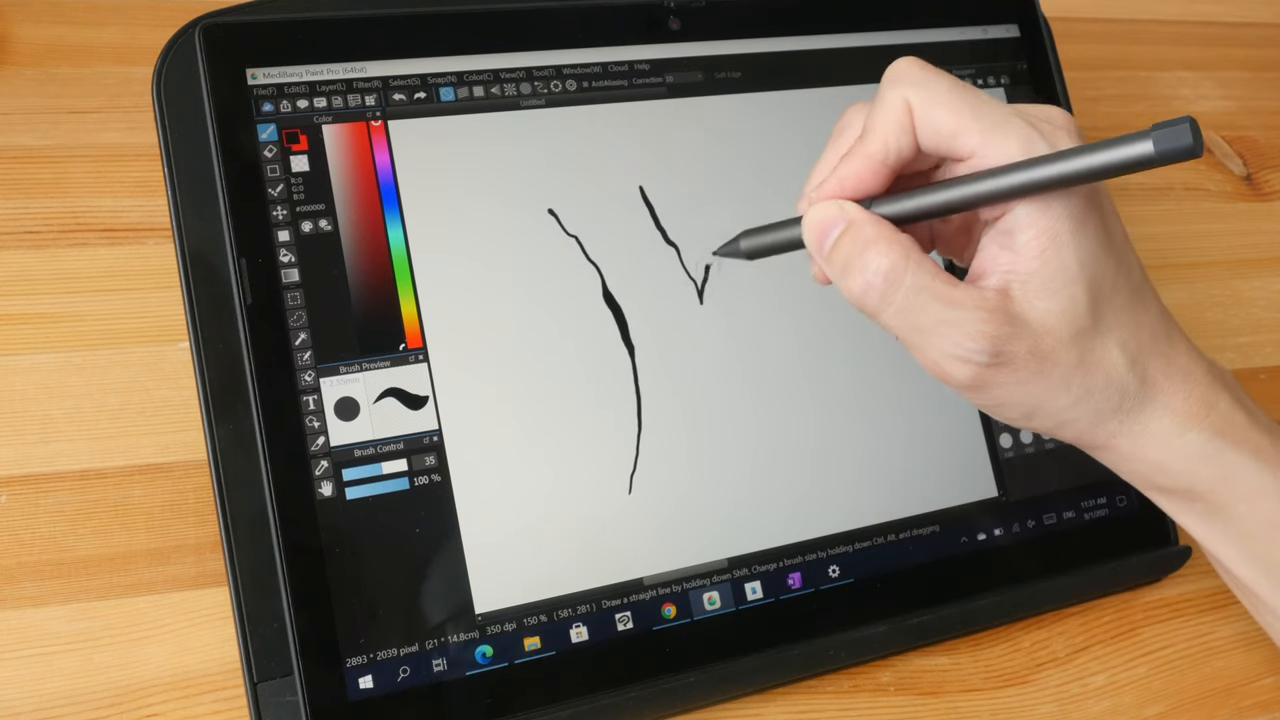
pyautogui.moveTo(700, 250); pyautogui.dragTo(760, 175)
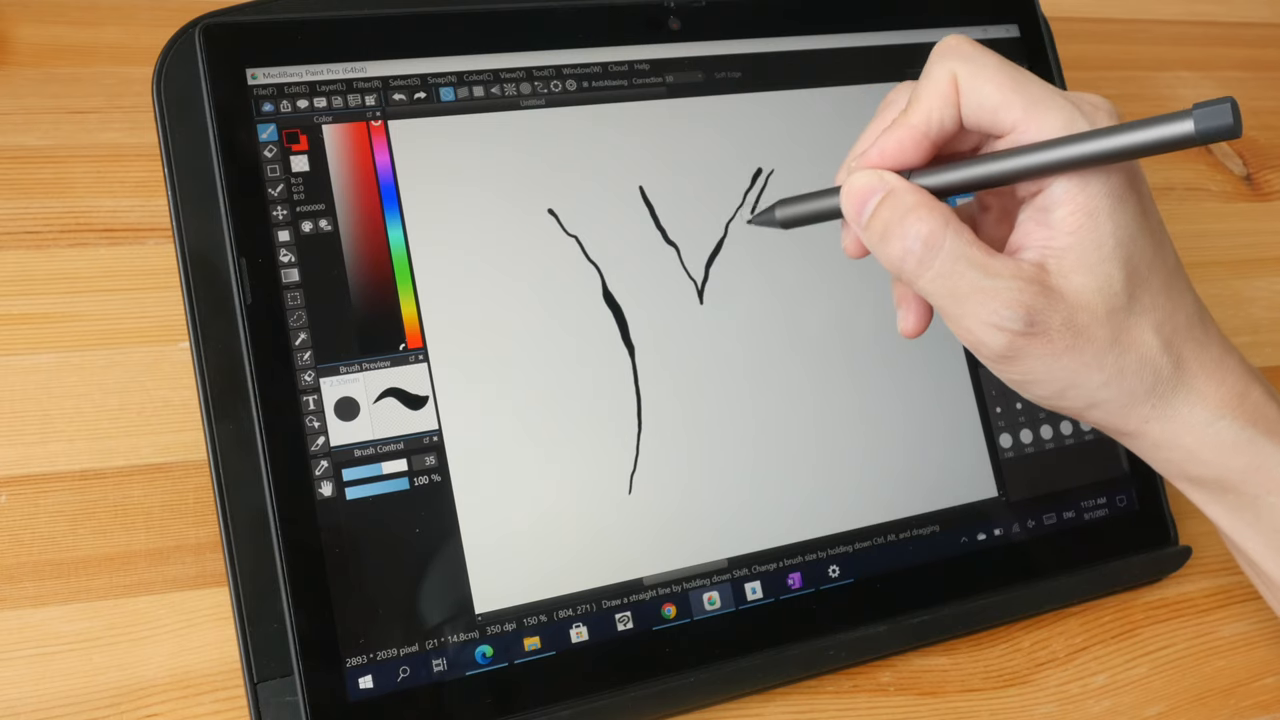
pyautogui.moveTo(760, 180); pyautogui.dragTo(745, 410)
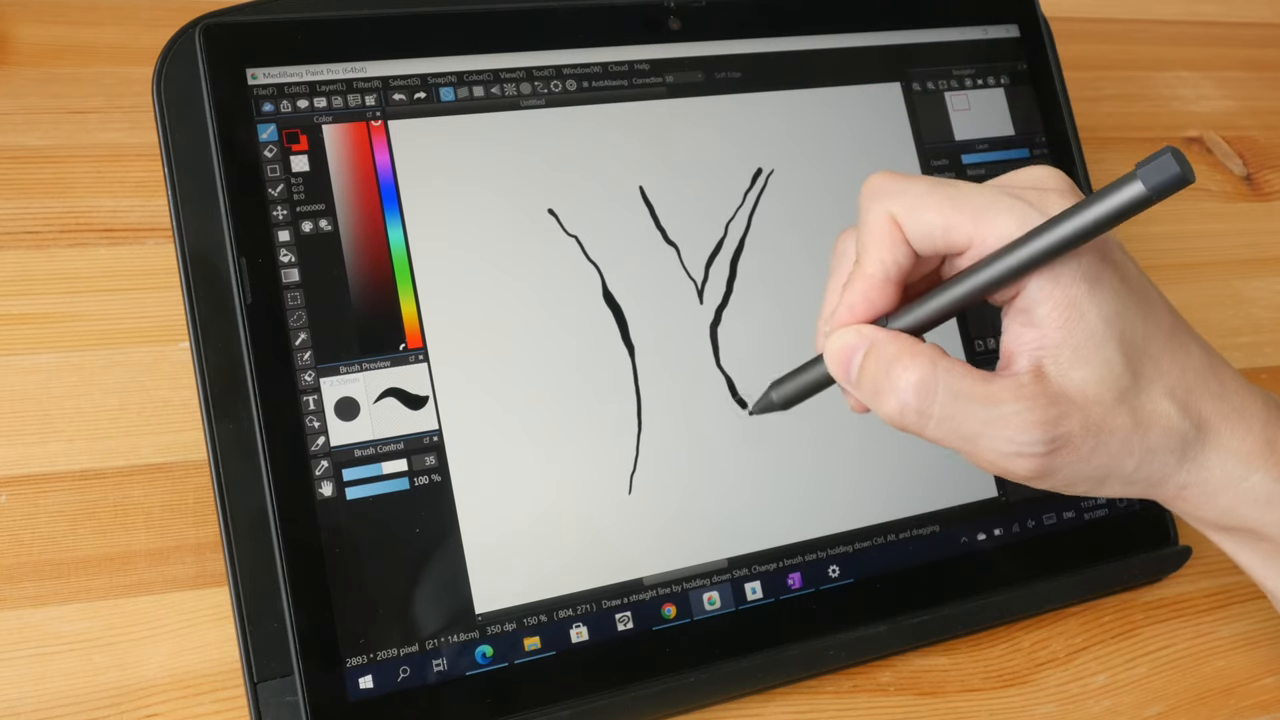
pyautogui.moveTo(745, 410); pyautogui.dragTo(630, 510)
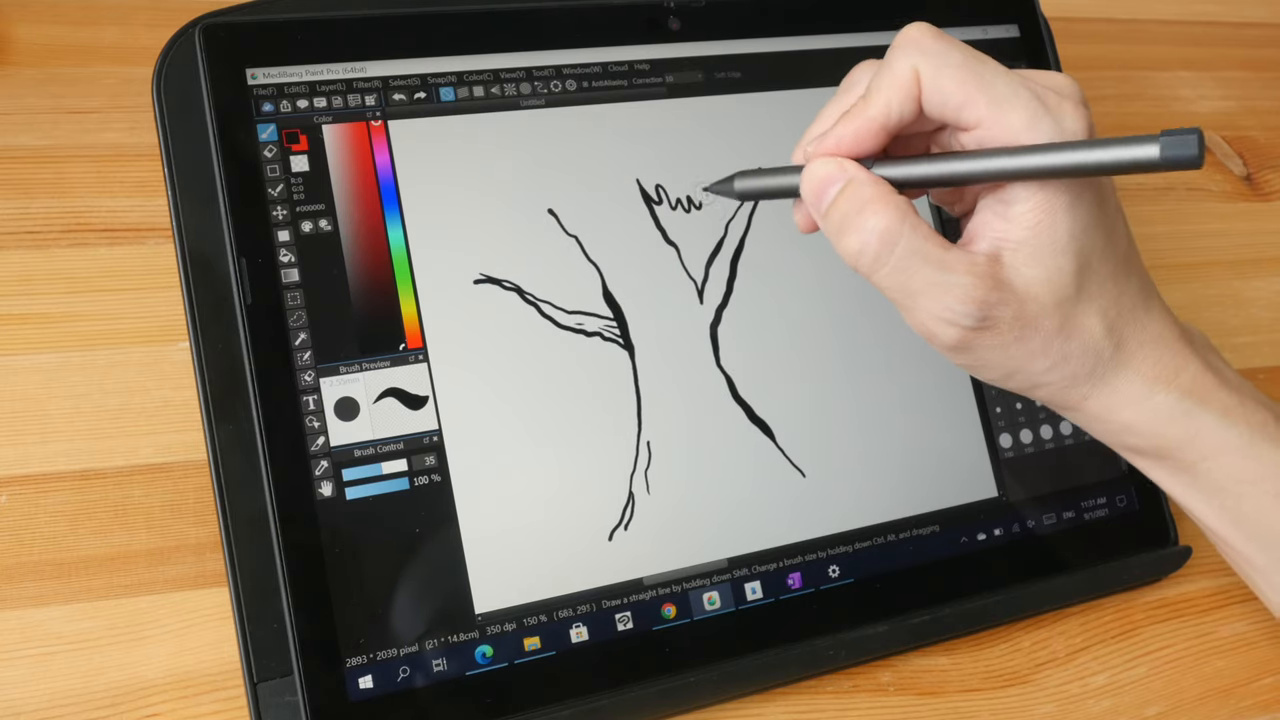
pyautogui.moveTo(700, 195); pyautogui.dragTo(780, 185)
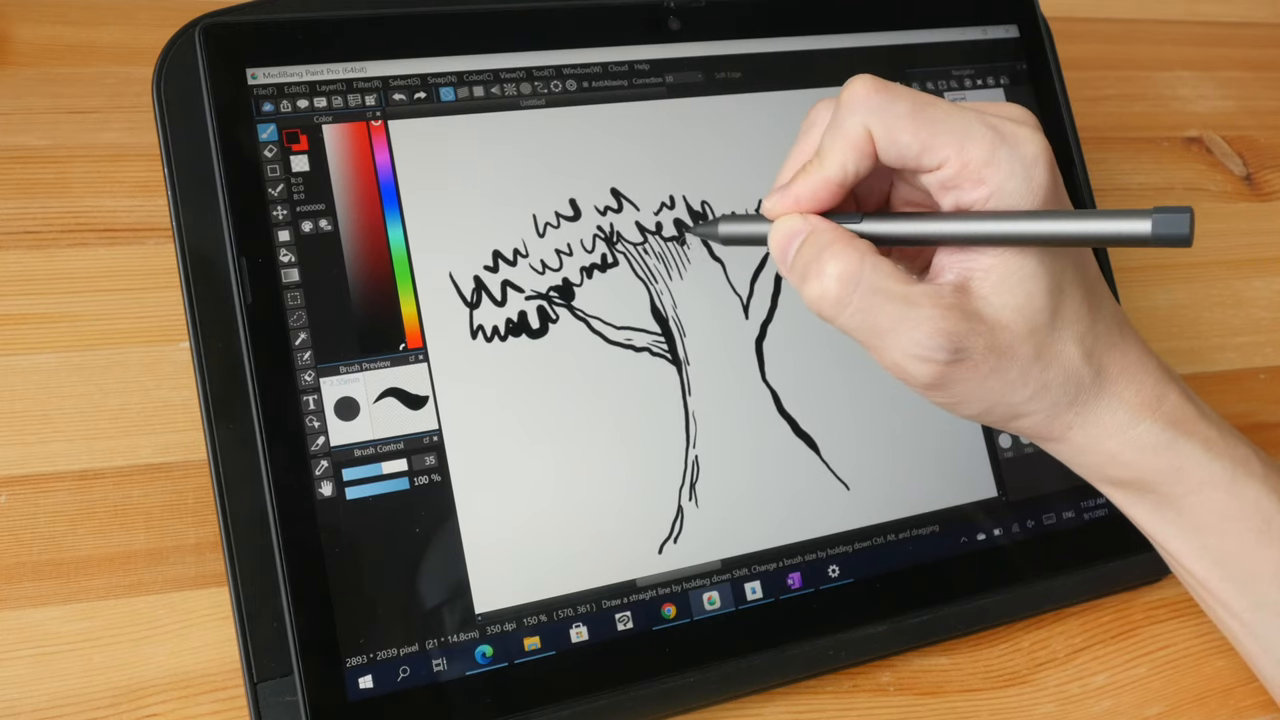
pyautogui.moveTo(690, 230); pyautogui.dragTo(810, 210)
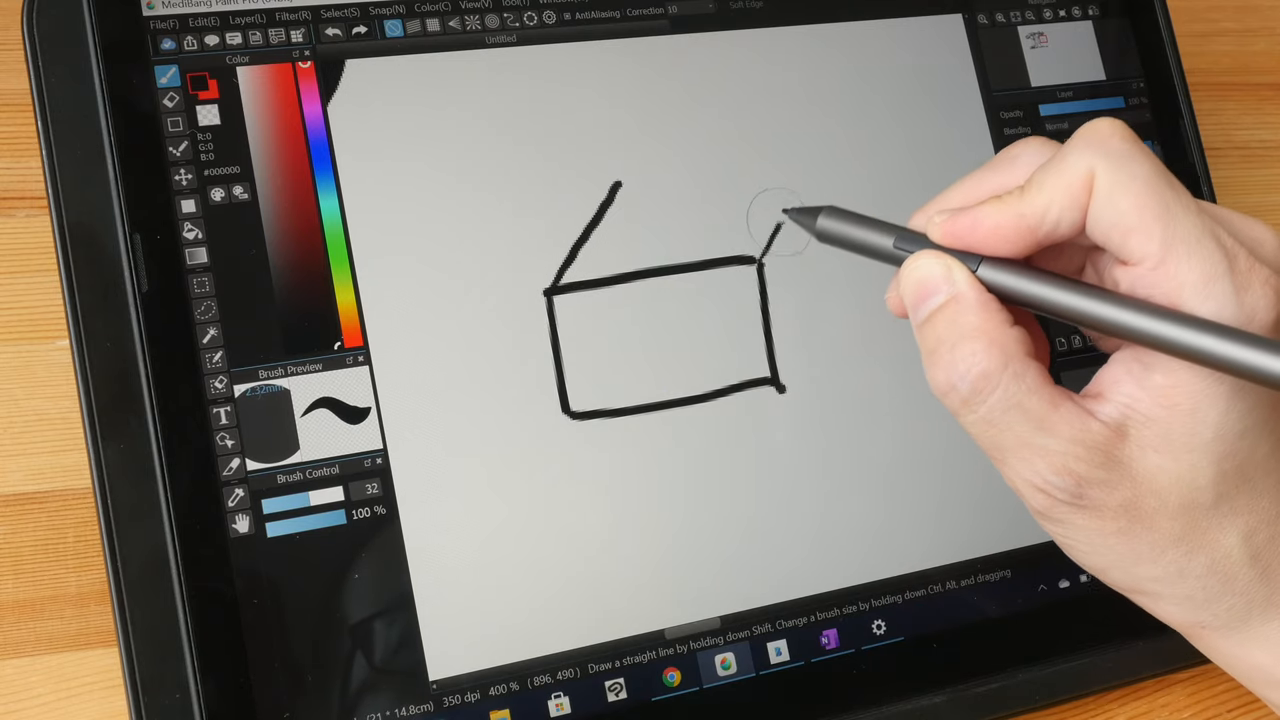
# Add the box's slanted top edges, back edge and right side in black ink
pyautogui.moveTo(780, 230); pyautogui.dragTo(630, 185)
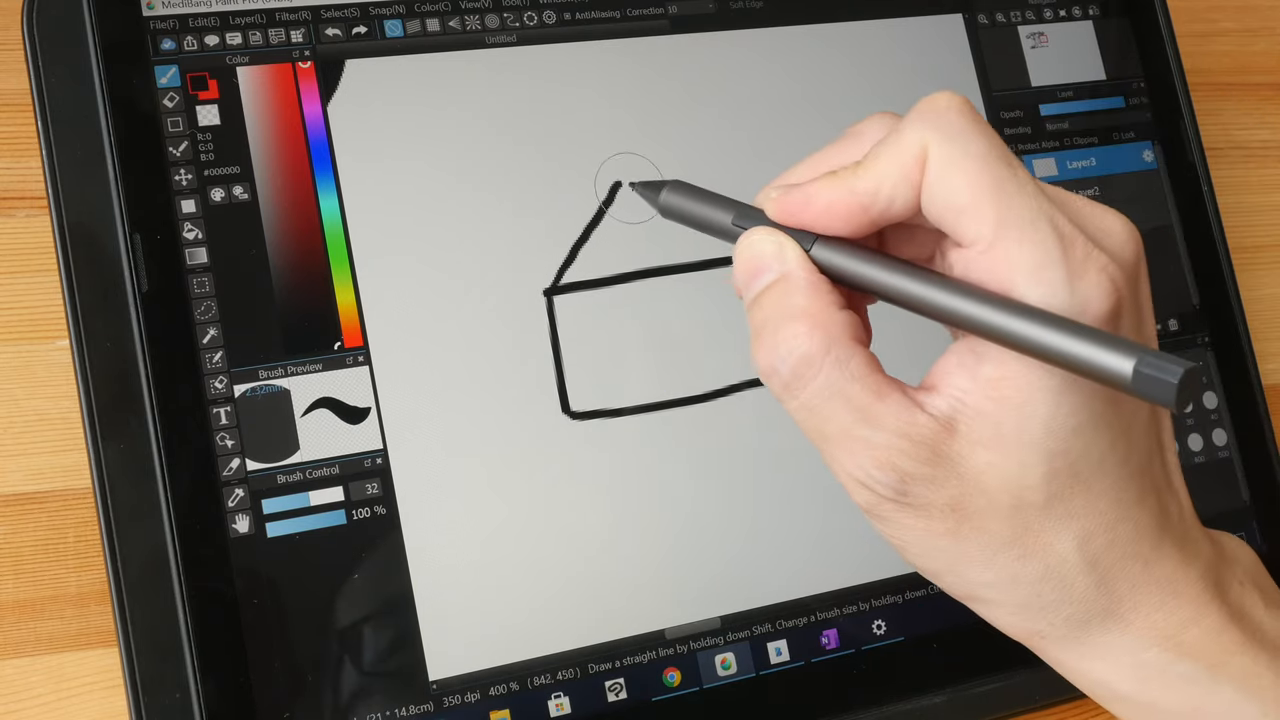
pyautogui.moveTo(640, 185); pyautogui.dragTo(800, 160)
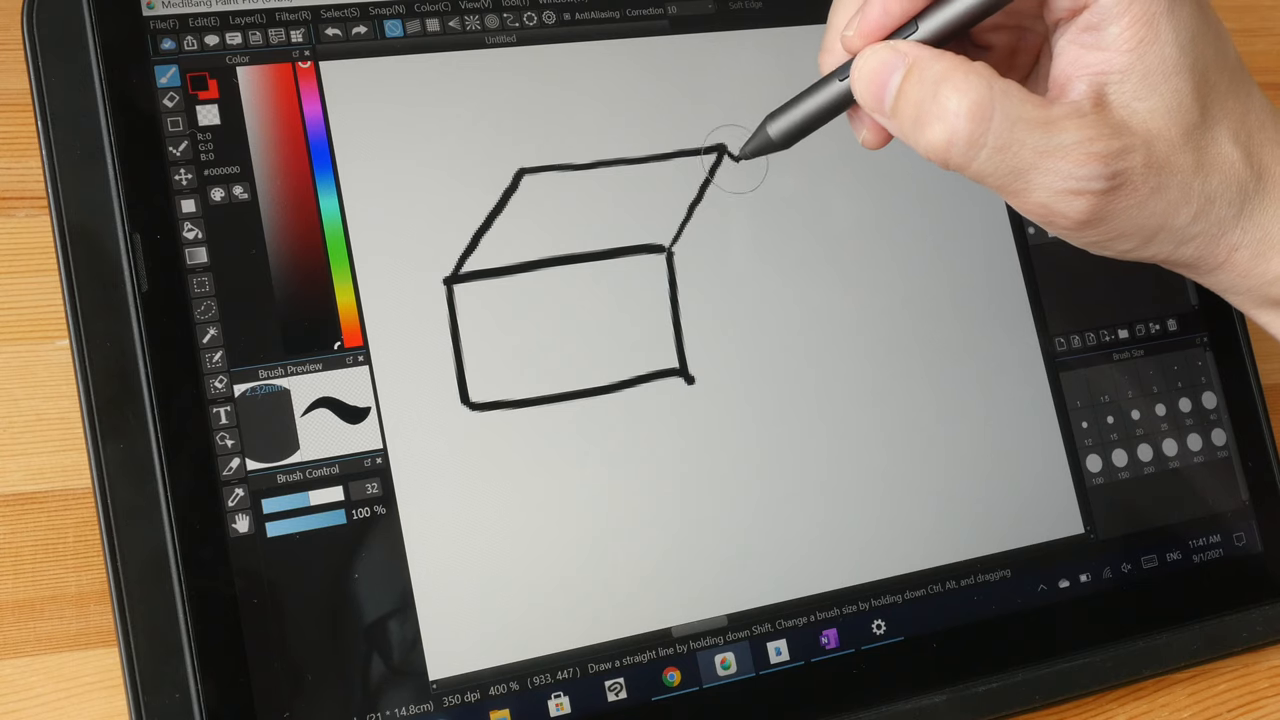
pyautogui.moveTo(725, 155); pyautogui.dragTo(790, 225)
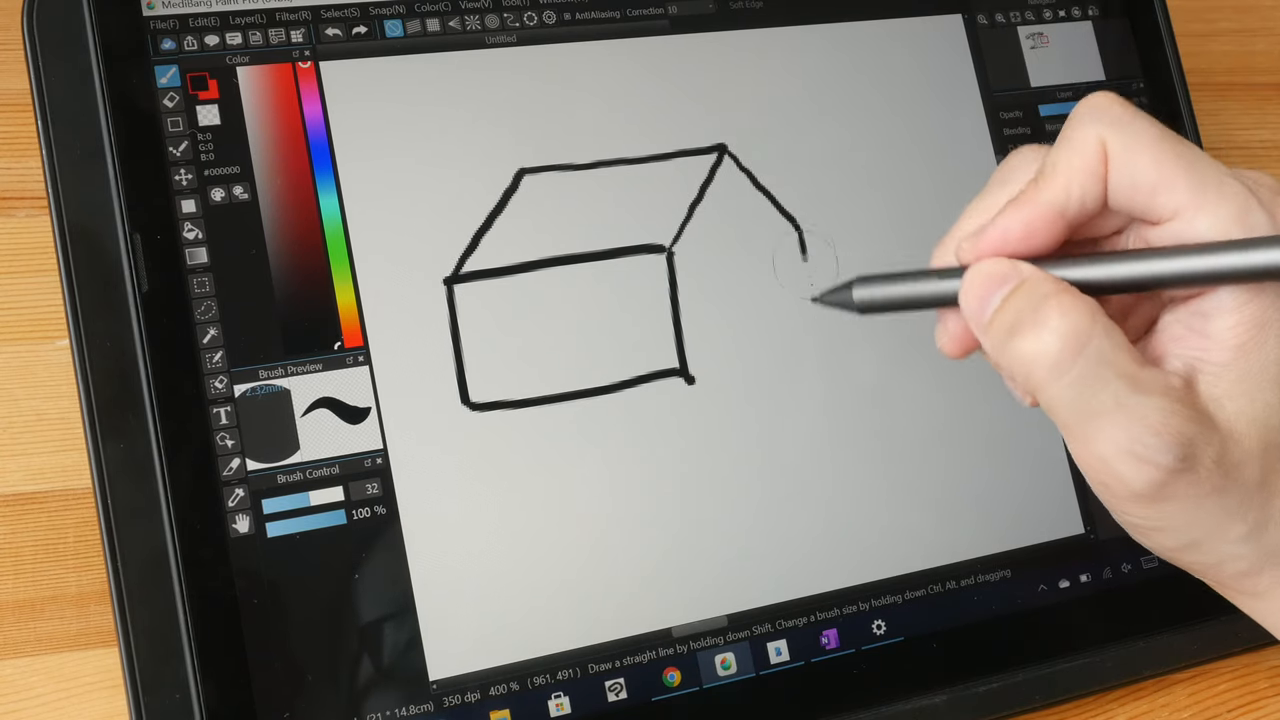
pyautogui.moveTo(780, 220); pyautogui.dragTo(835, 350)
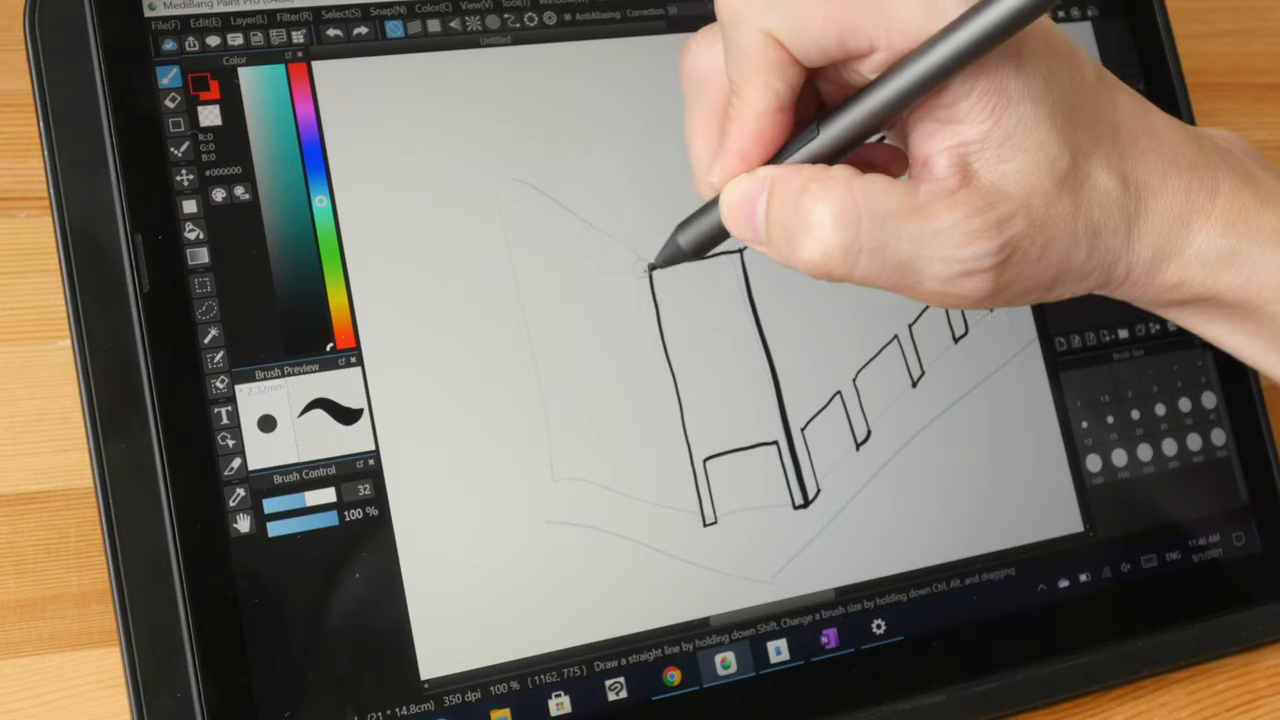
# Ink the building's front corner, left wall base and window frames over the sketch
pyautogui.moveTo(650, 260); pyautogui.dragTo(510, 175)
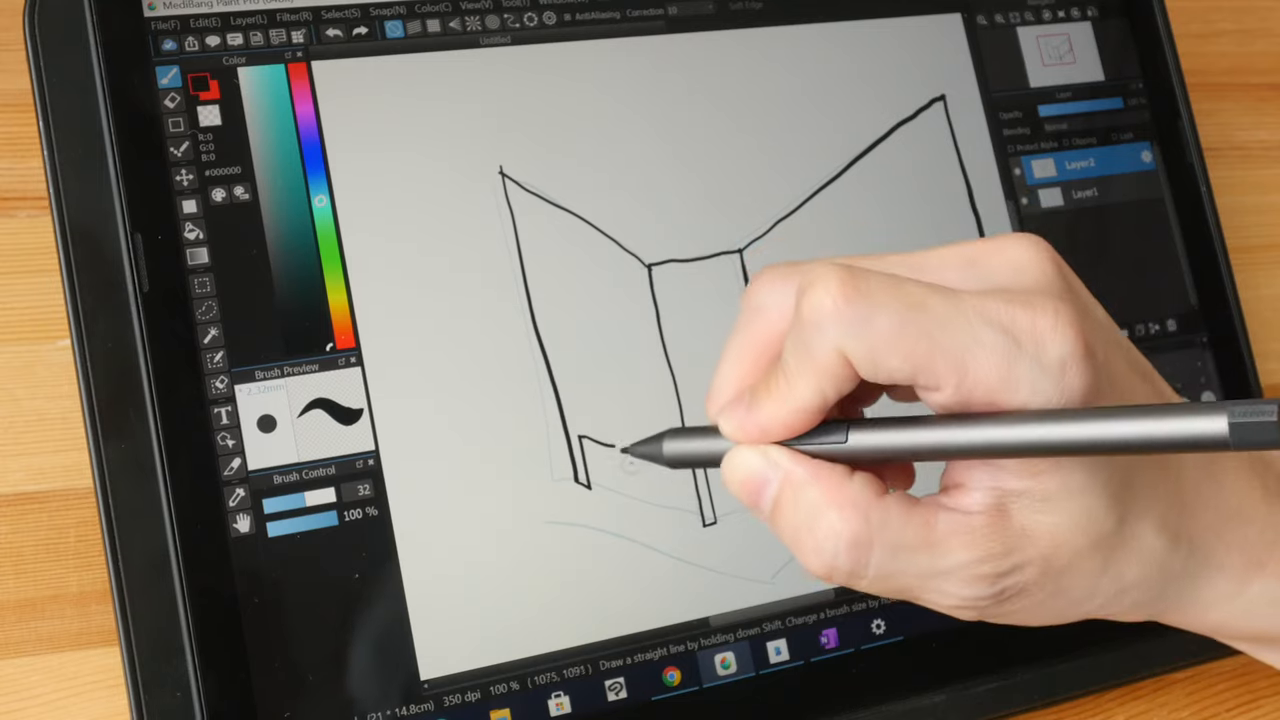
pyautogui.moveTo(600, 440); pyautogui.dragTo(640, 490)
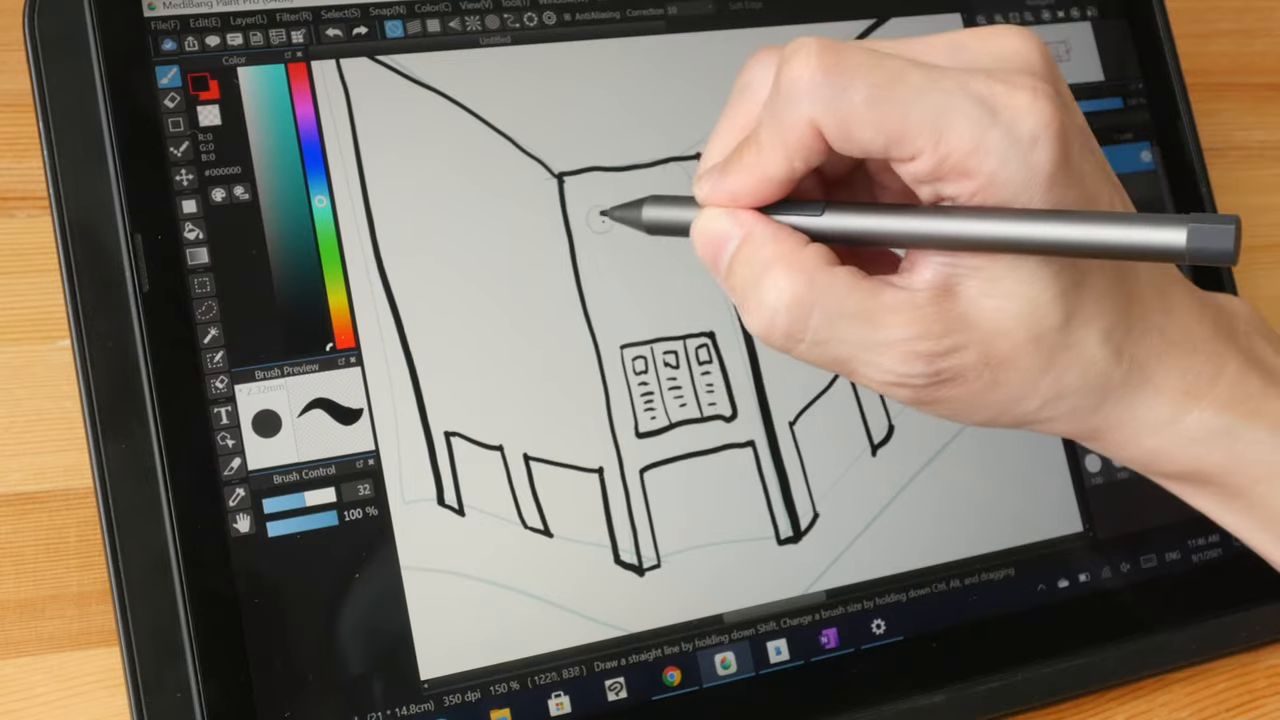
pyautogui.moveTo(600, 215); pyautogui.dragTo(700, 270)
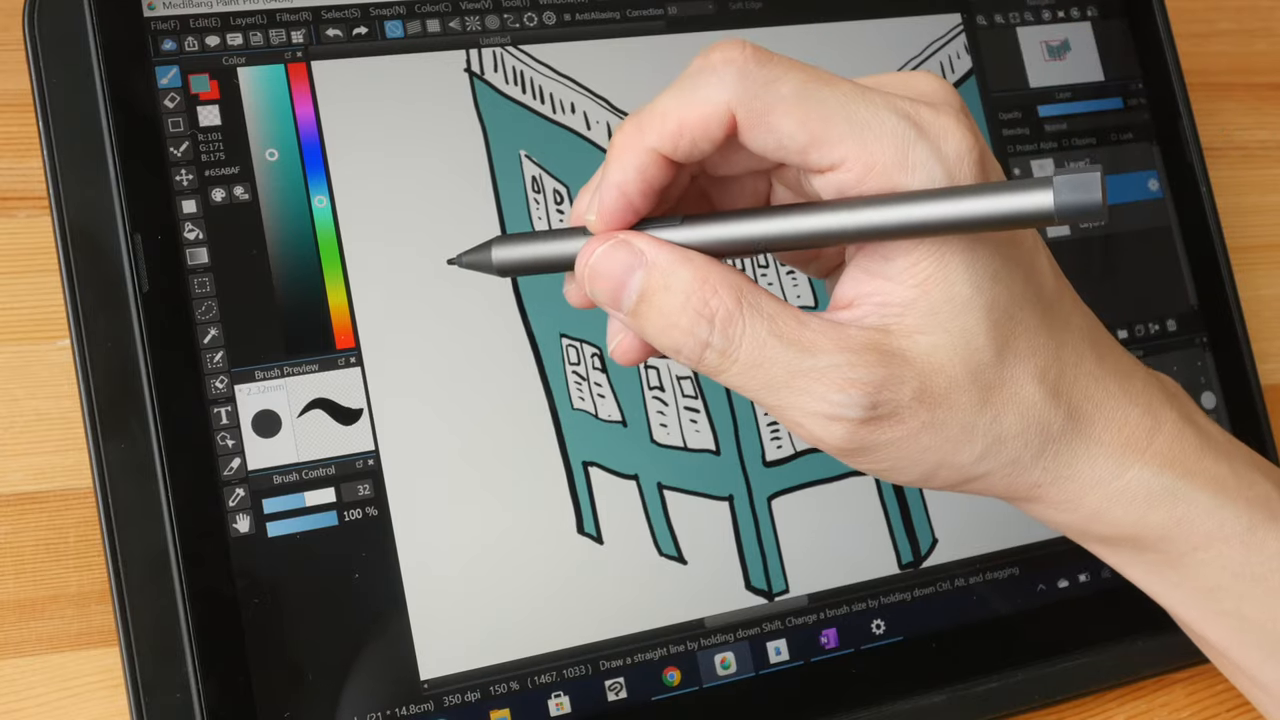
pyautogui.click(435, 262)
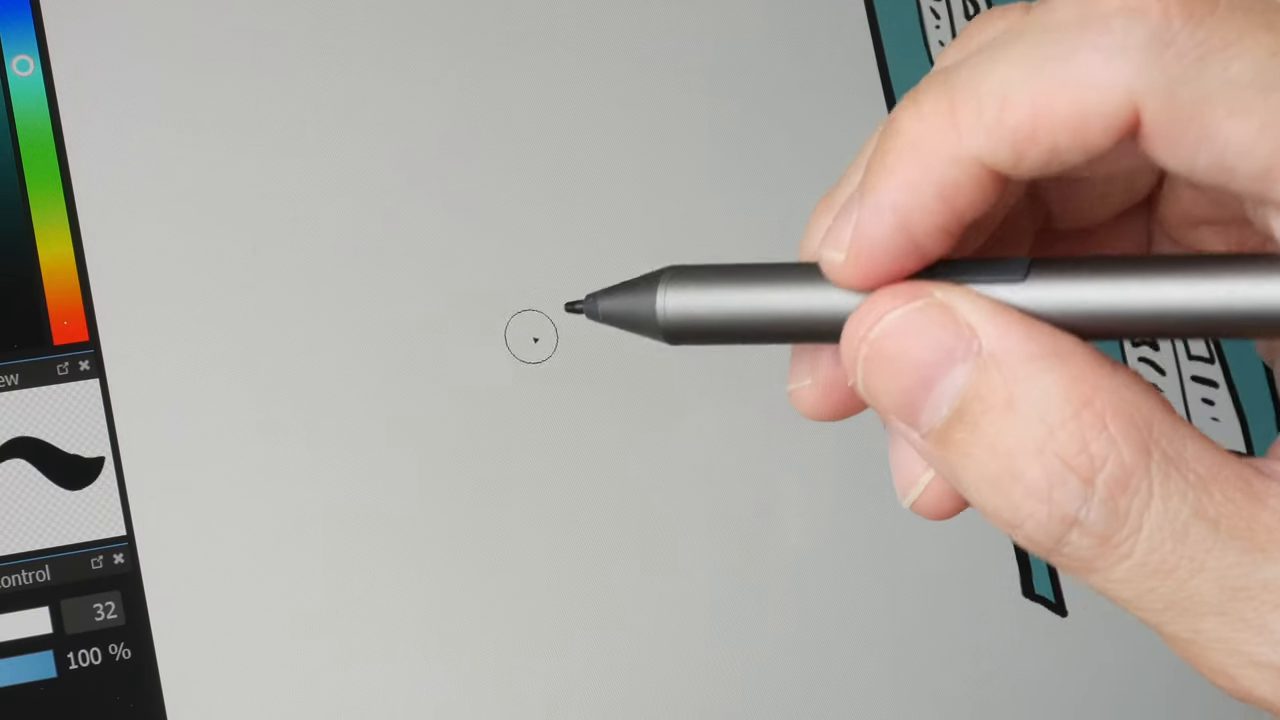
pyautogui.click(533, 338)
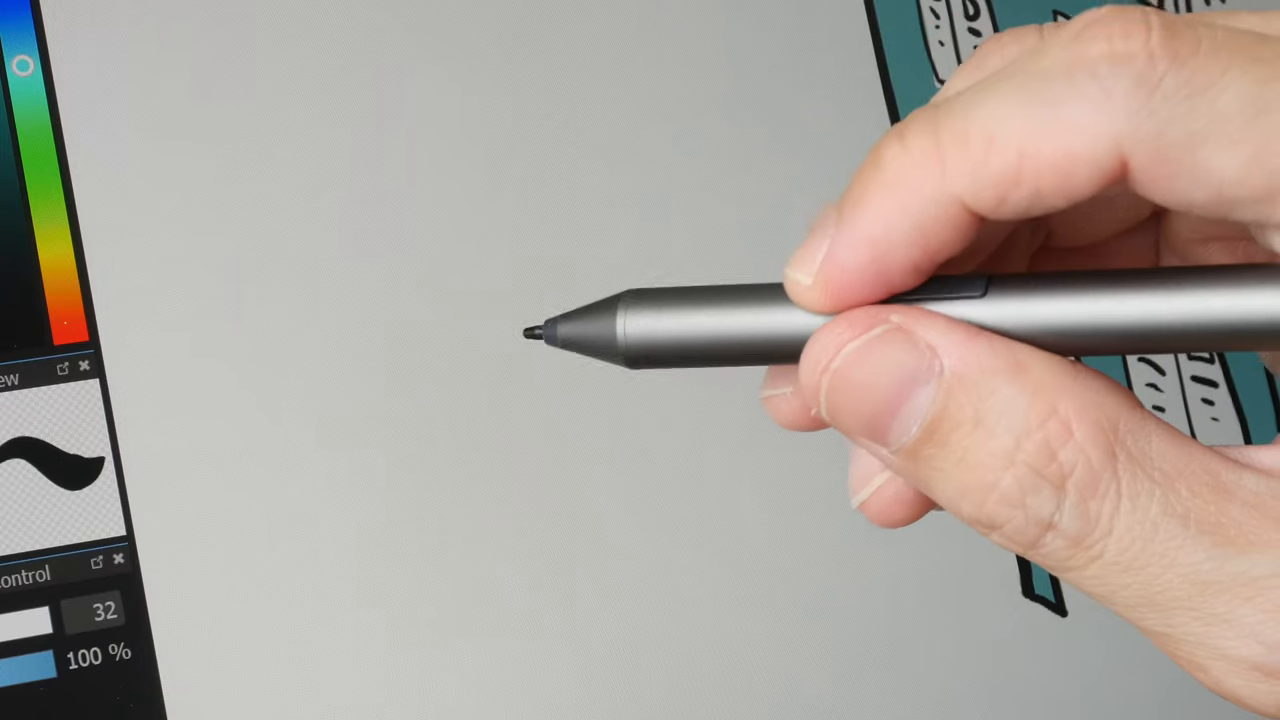
pyautogui.click(540, 325)
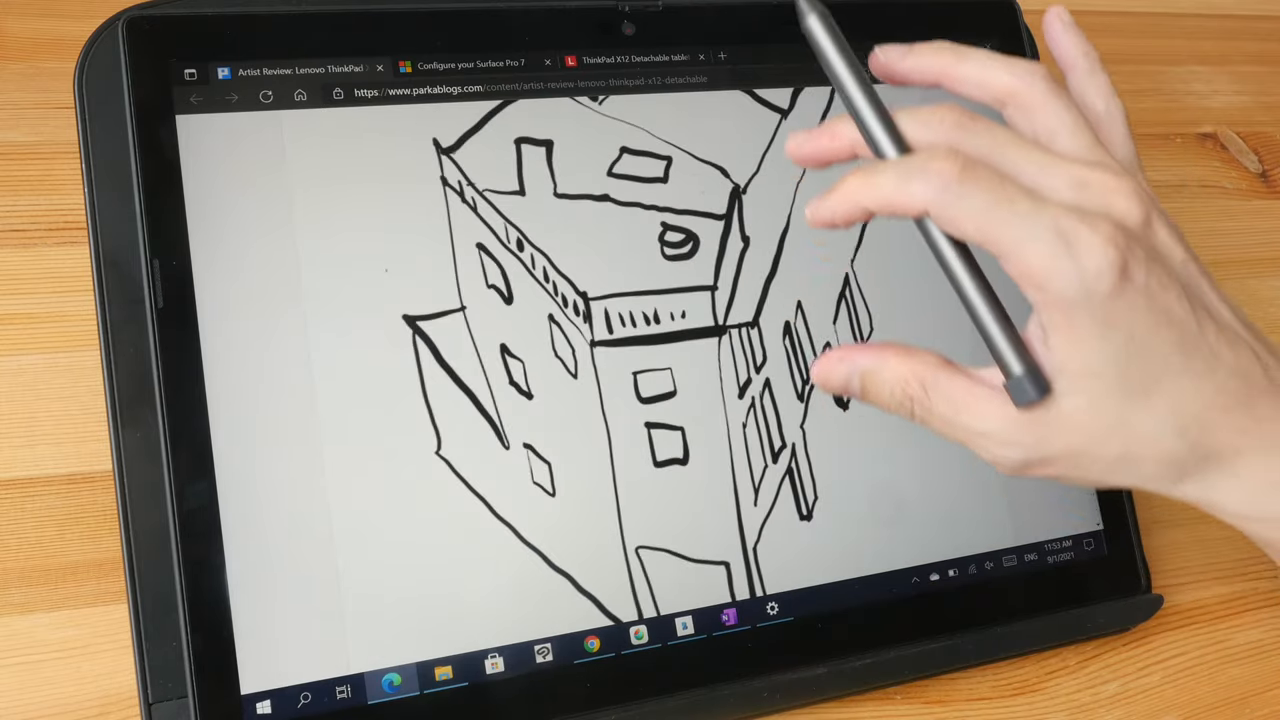
# Scroll the Parka Blogs ThinkPad X12 review down to the building ink sketch
pyautogui.scroll(-3)
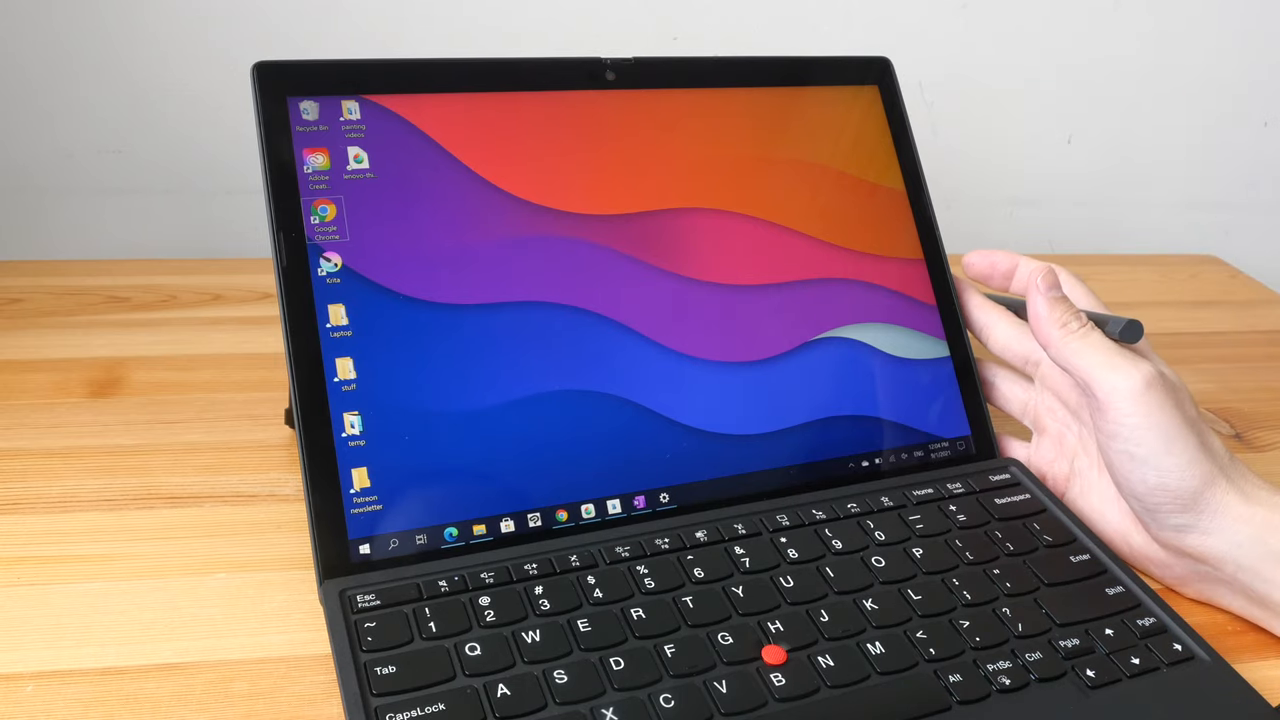
pyautogui.moveTo(1050, 300)
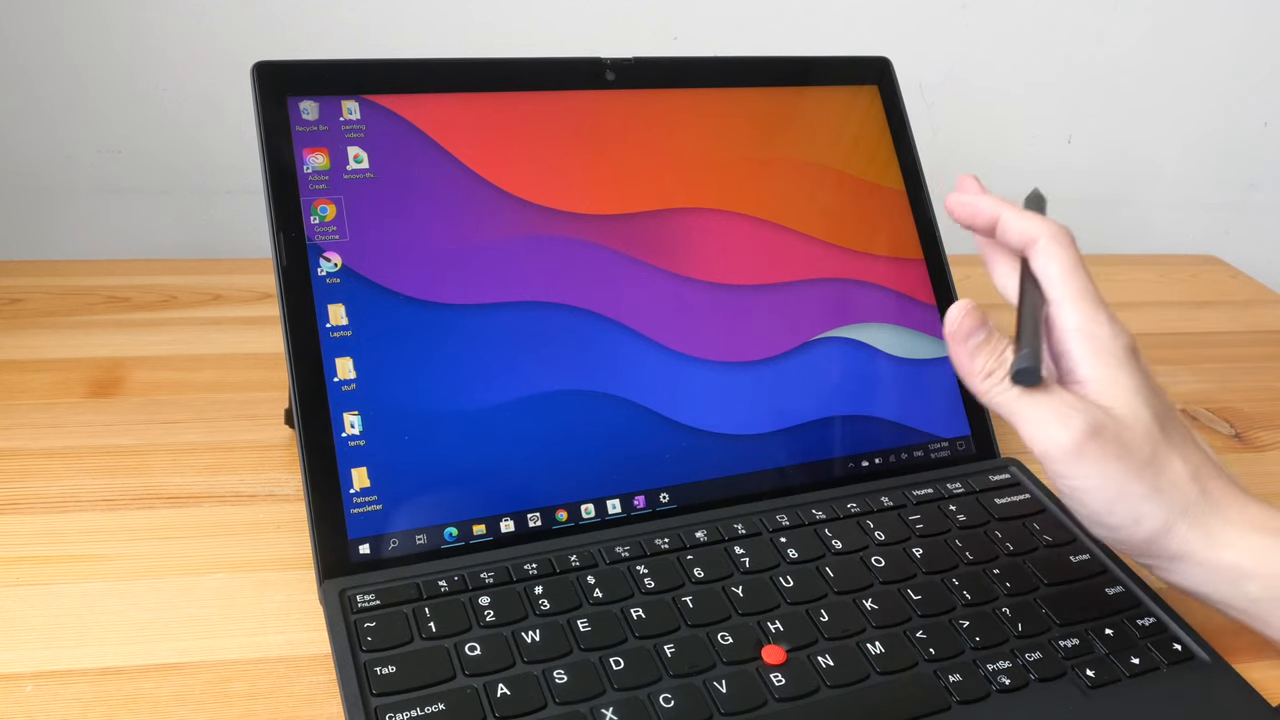
pyautogui.press('alt+tab')
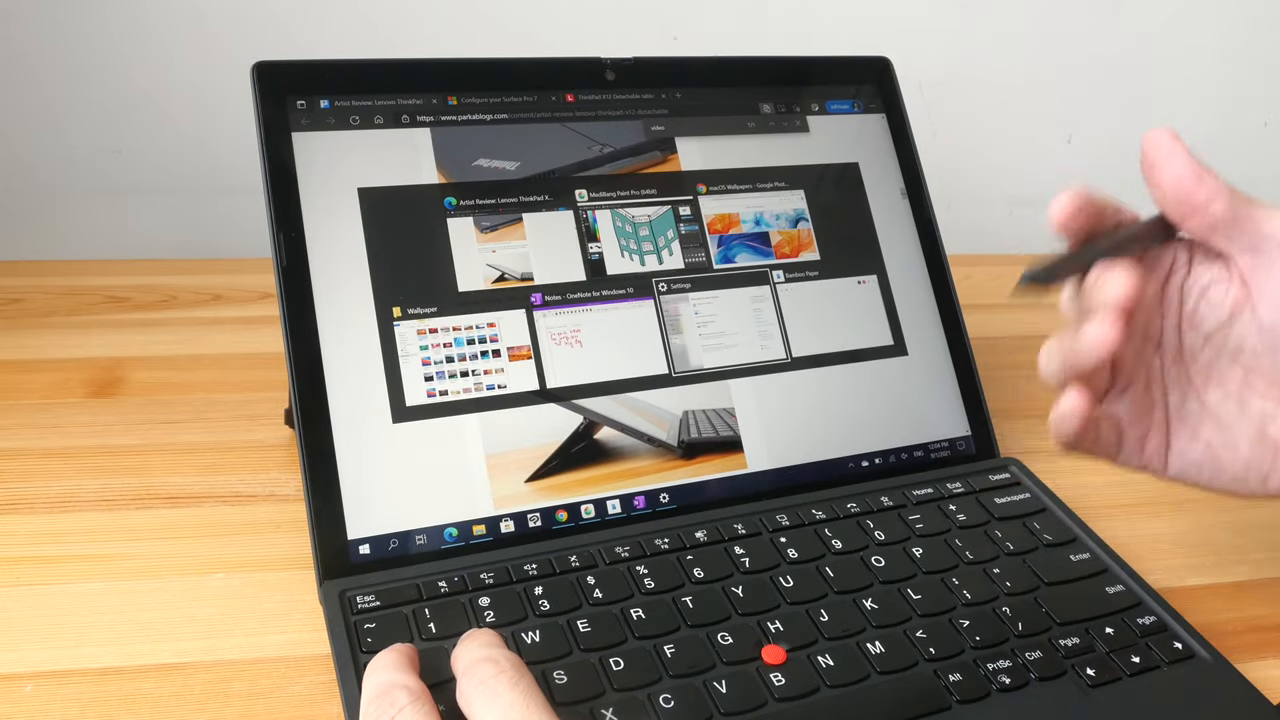
# Pick the Lenovo configuration page window from the Alt+Tab switcher
pyautogui.click(840, 320)
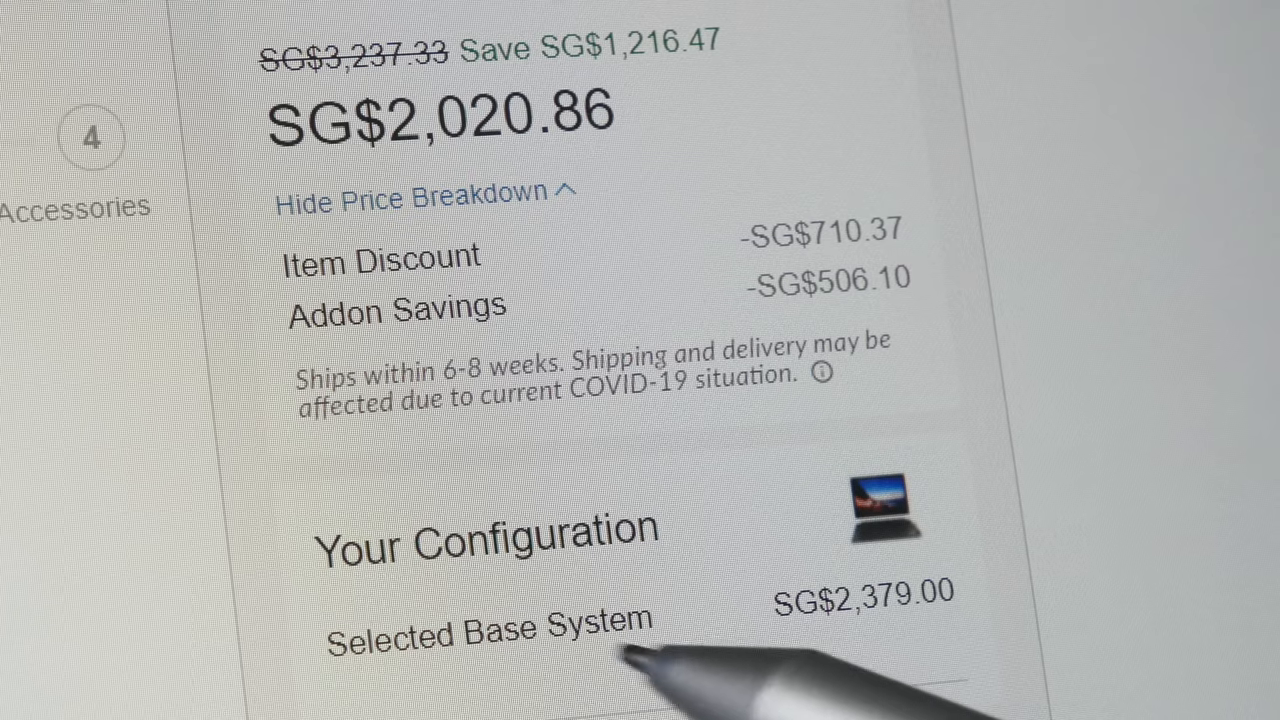
pyautogui.moveTo(860, 620)
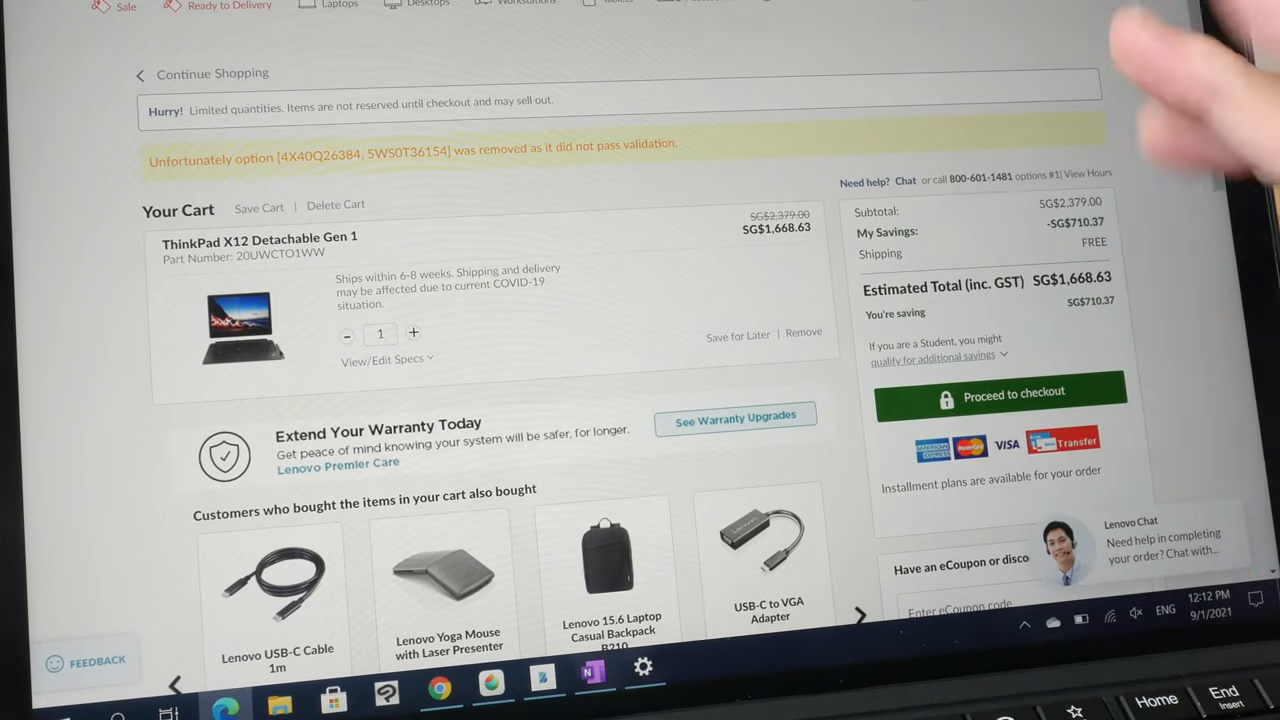
# Open See Warranty Upgrades for the ThinkPad X12 Detachable Gen 1 in the cart
pyautogui.click(736, 416)
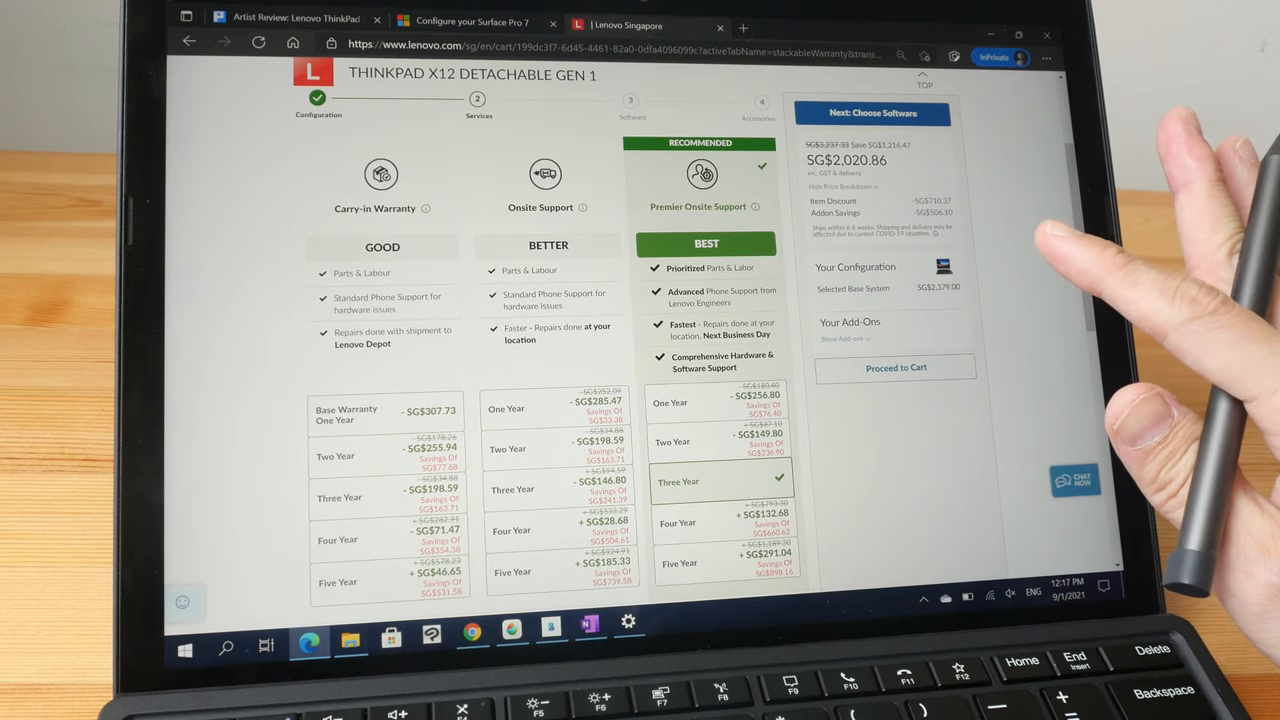
pyautogui.scroll(-3)
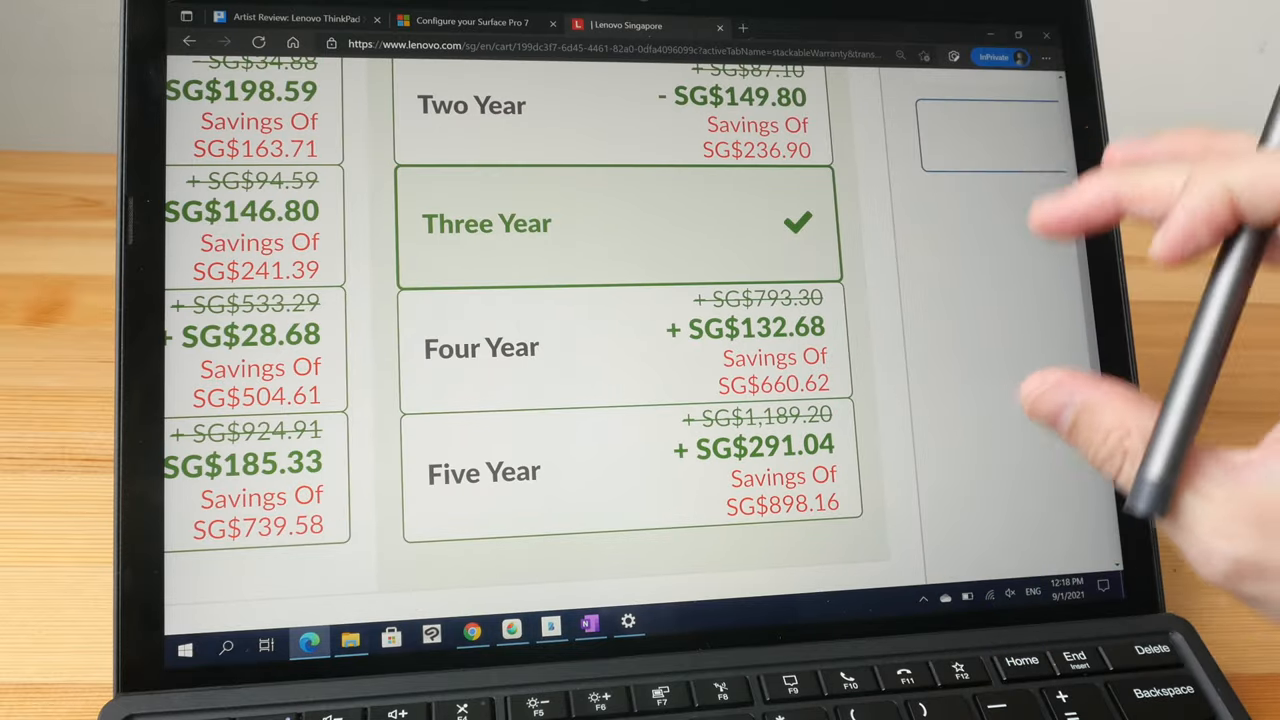
pyautogui.scroll(-3)
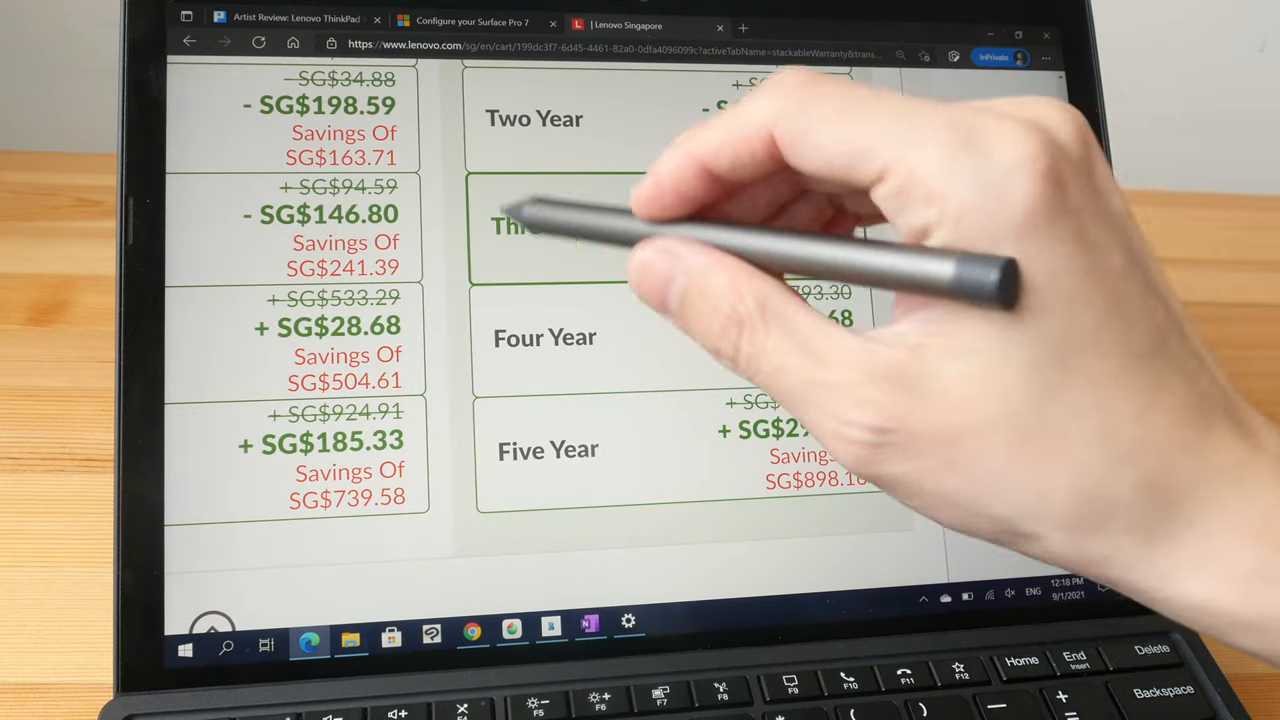
pyautogui.click(549, 225)
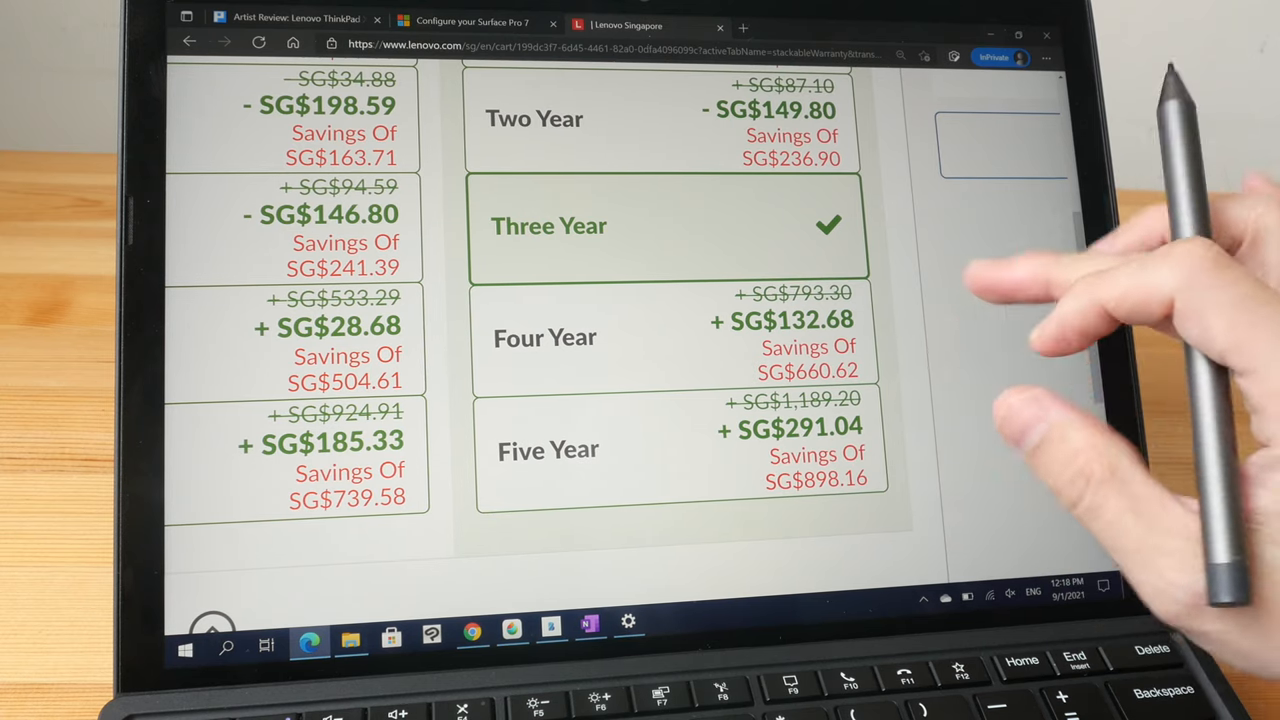
pyautogui.scroll(-3)
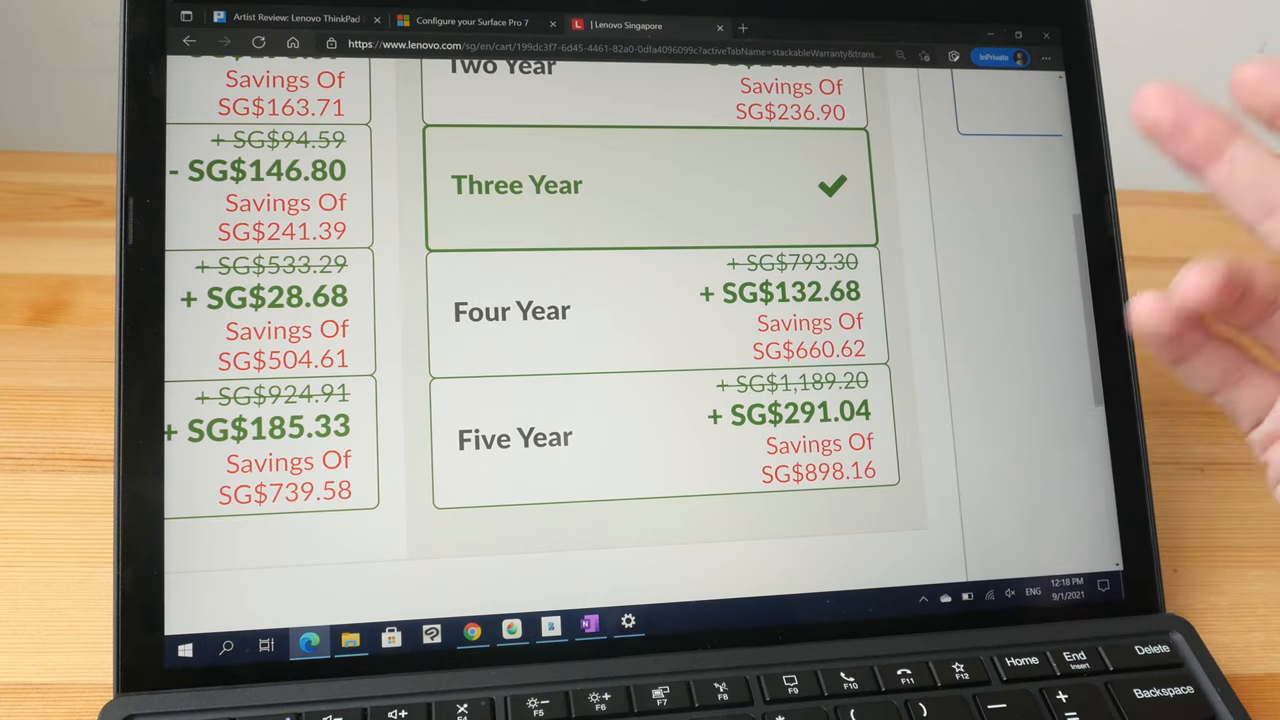
pyautogui.scroll(-3)
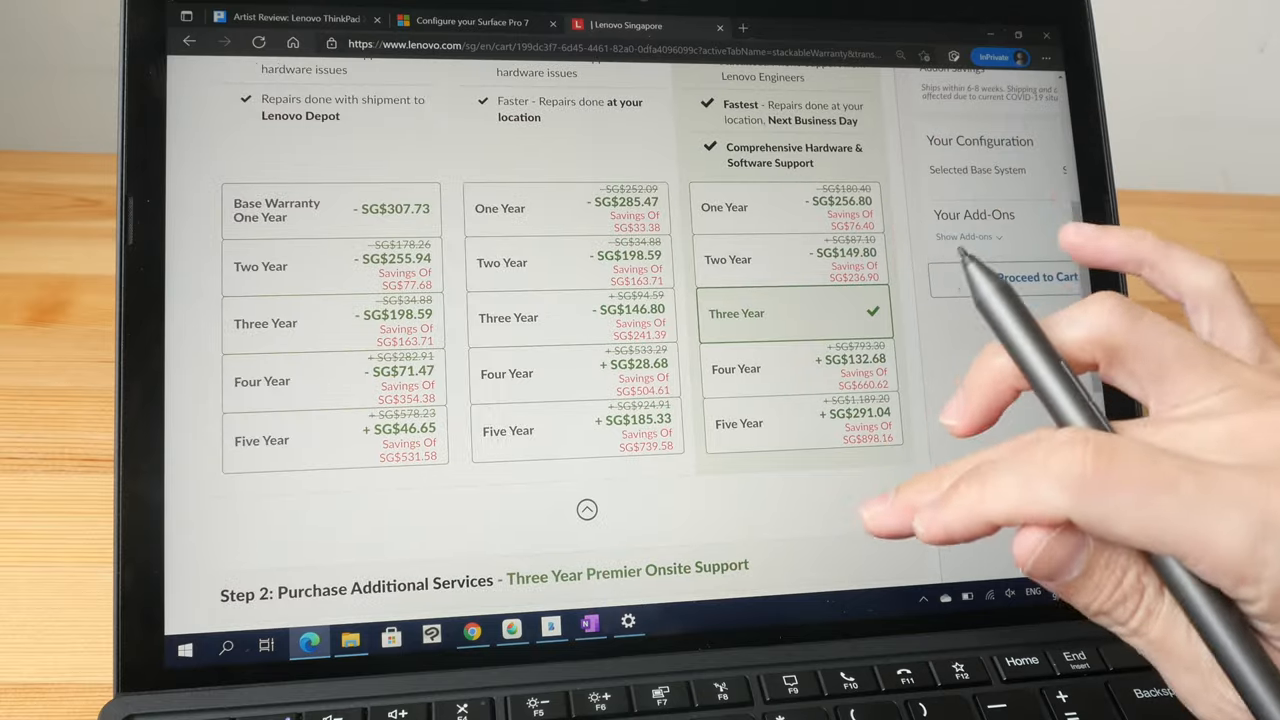
pyautogui.scroll(-3)
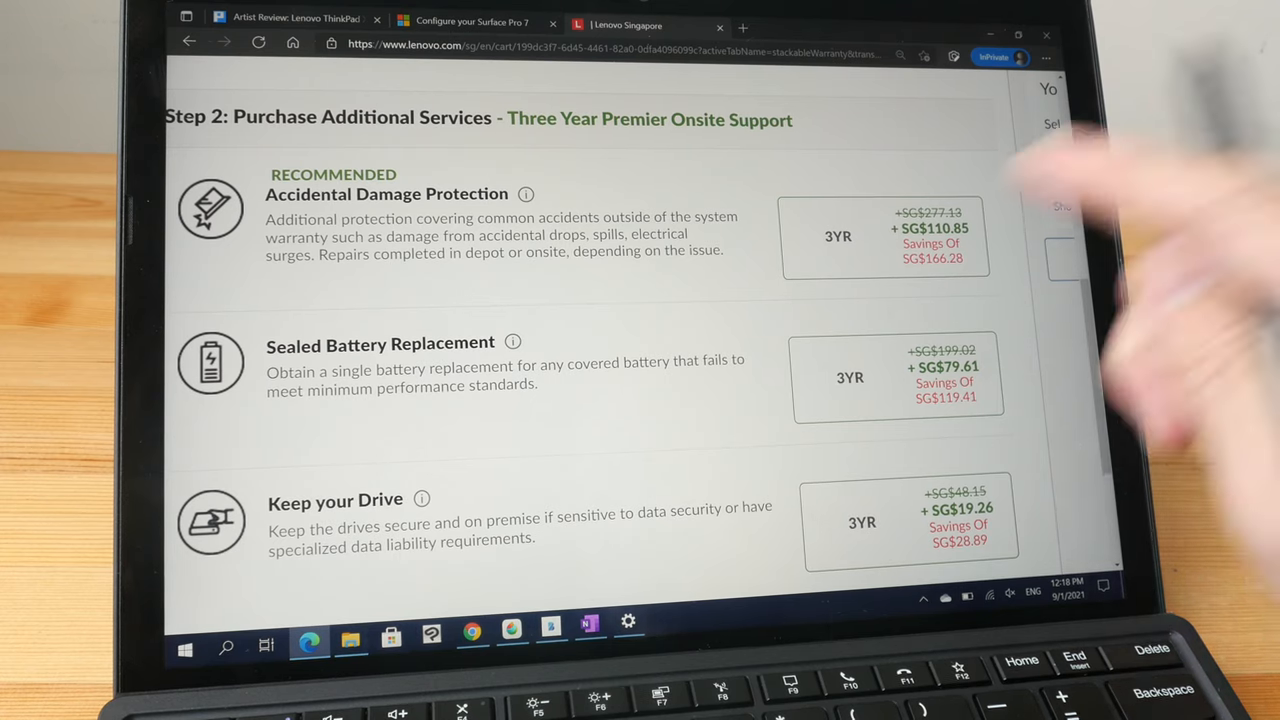
pyautogui.moveTo(1200, 300)
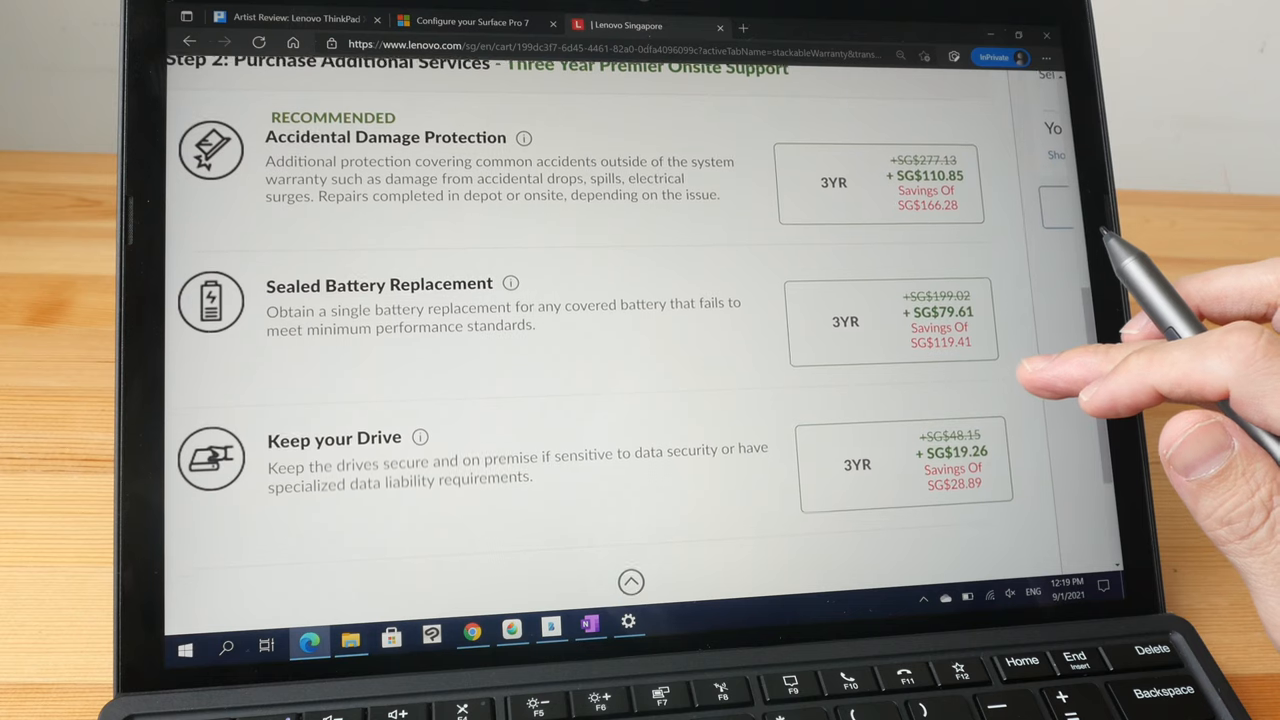
# Scroll down to Step 2: Purchase Additional Services
pyautogui.scroll(-3)
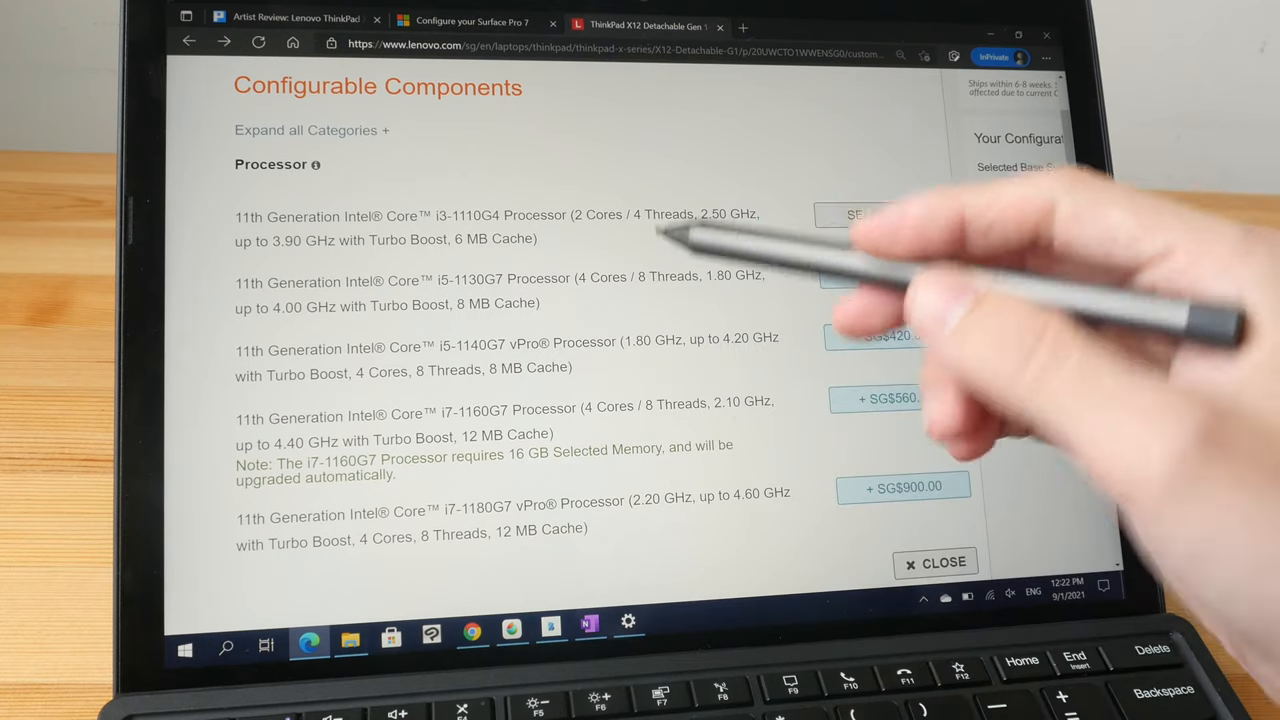
# Expand Memory under Configurable Components to show 16 GB (SG$40) and 1 TB SSD (SG$200) upgrades
pyautogui.click(879, 214)
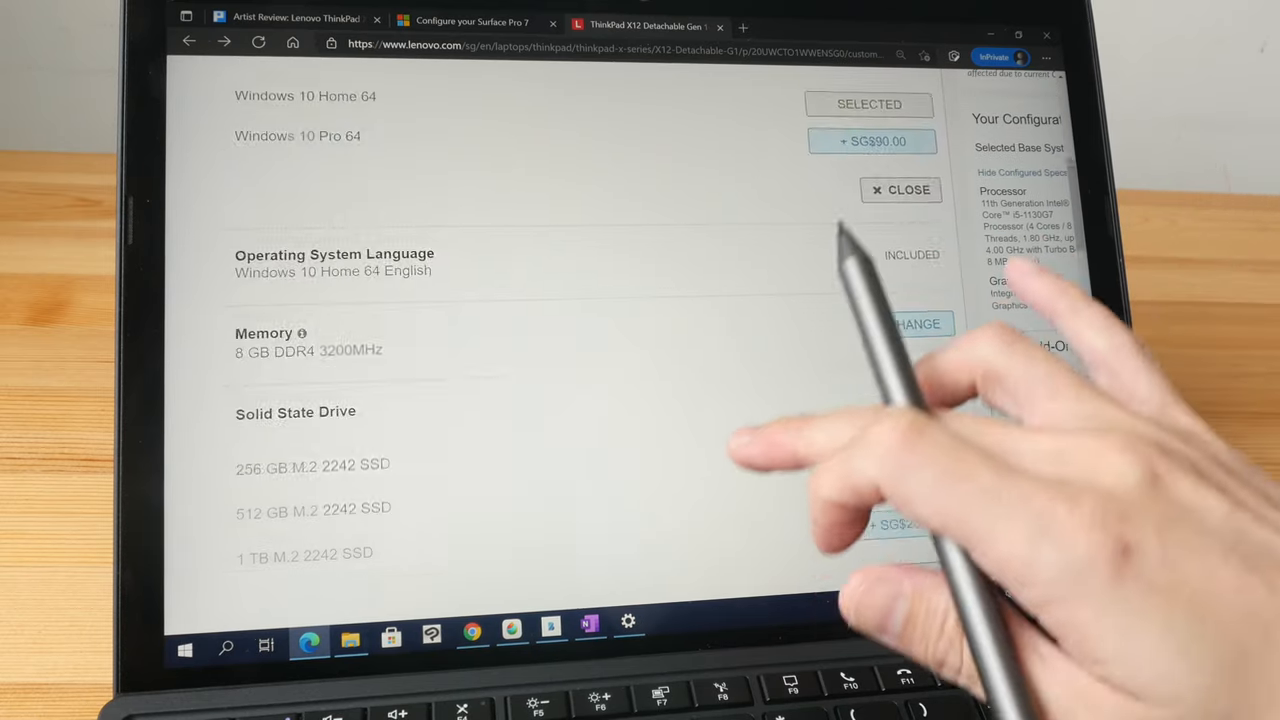
pyautogui.scroll(-3)
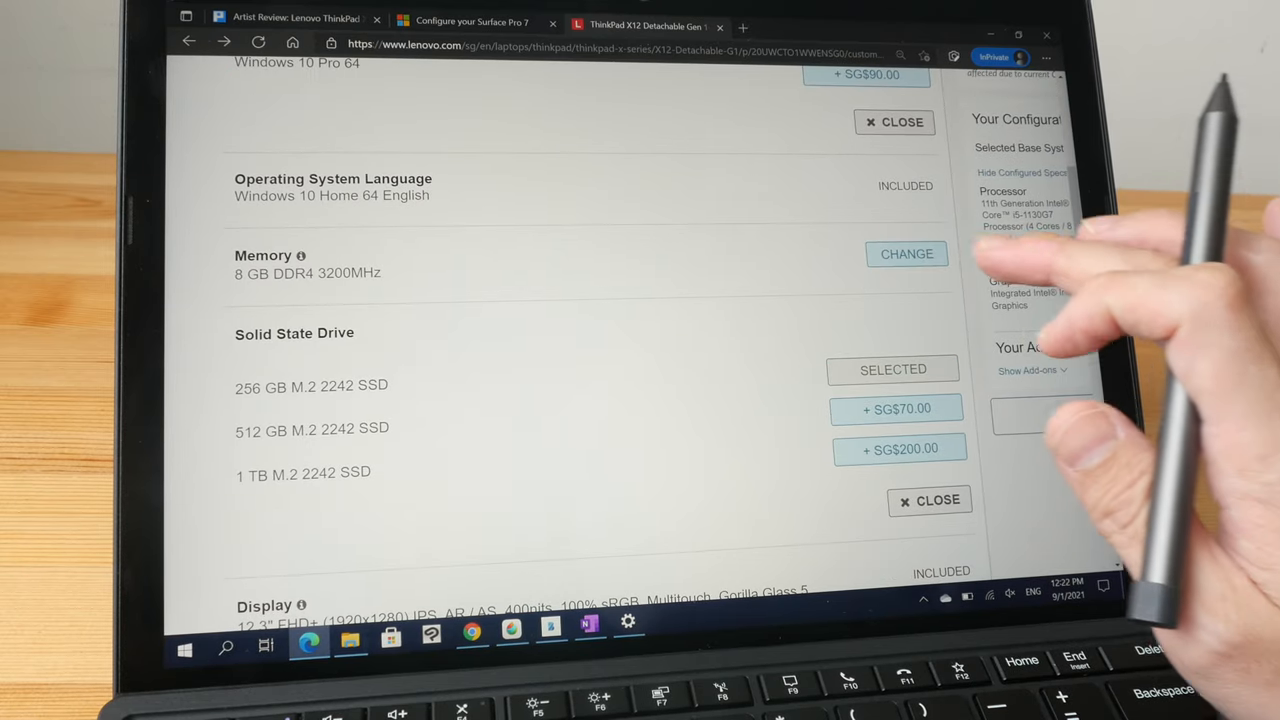
pyautogui.click(906, 253)
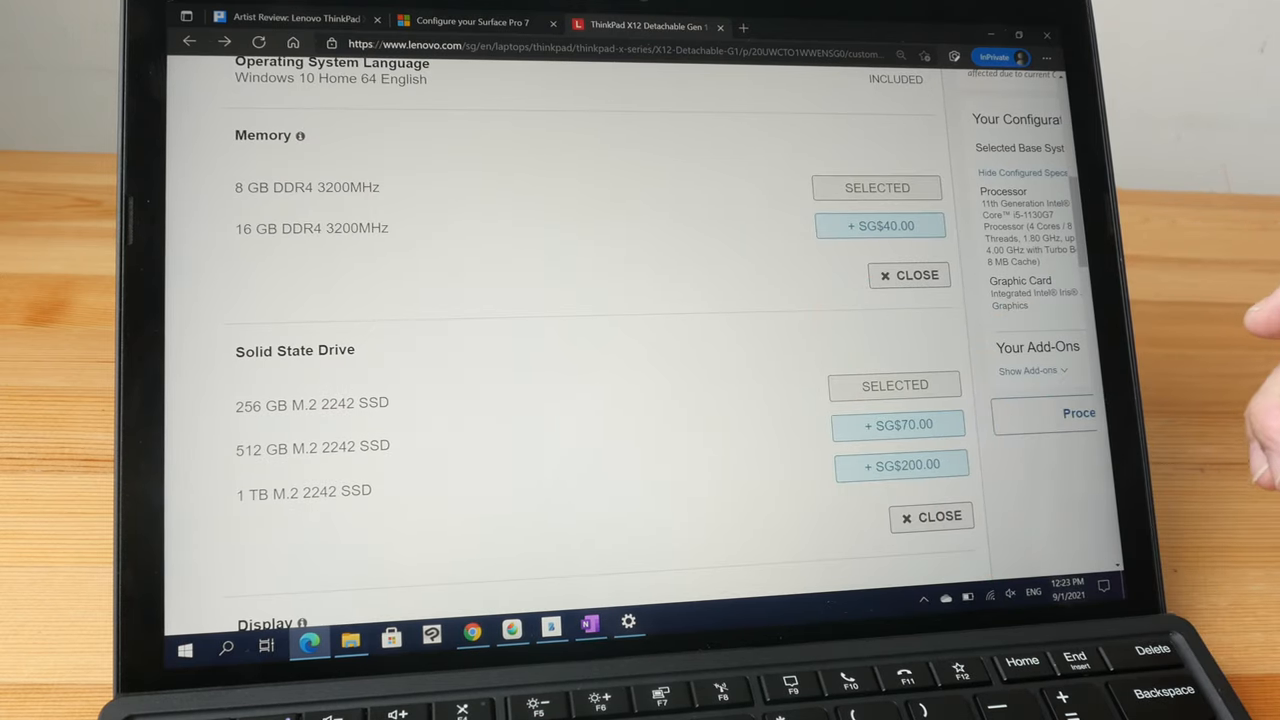
pyautogui.scroll(-3)
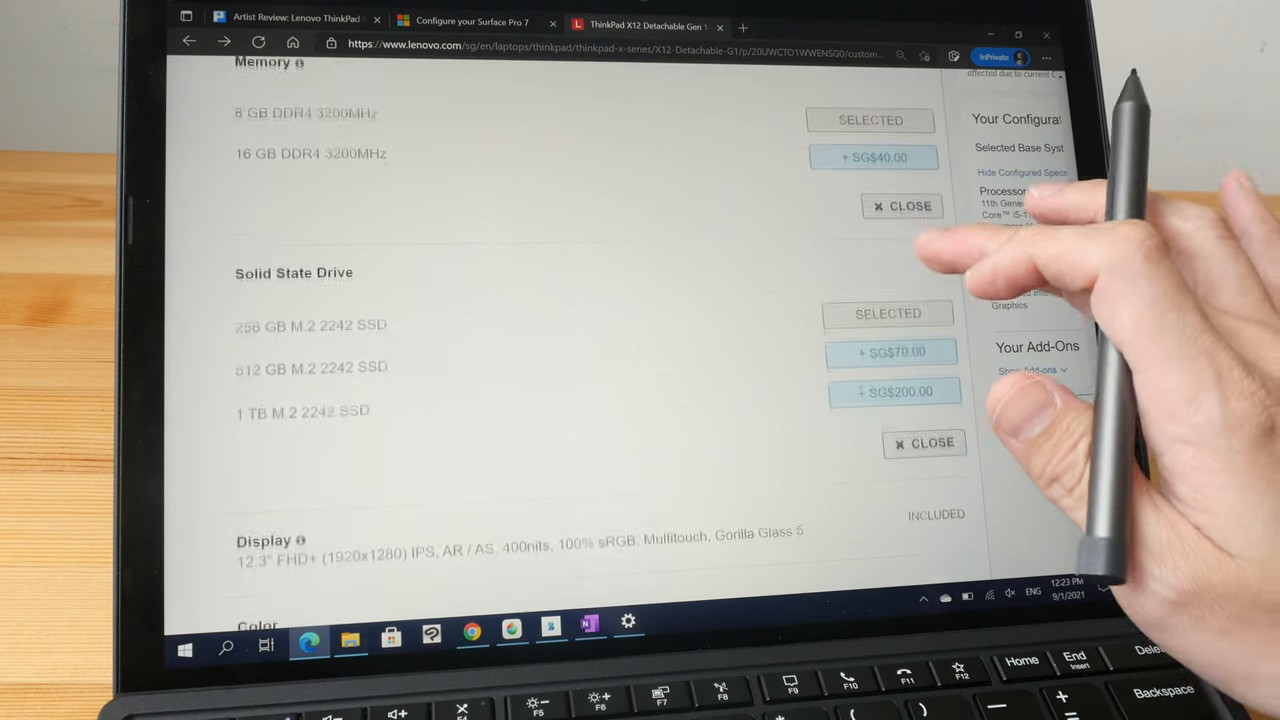